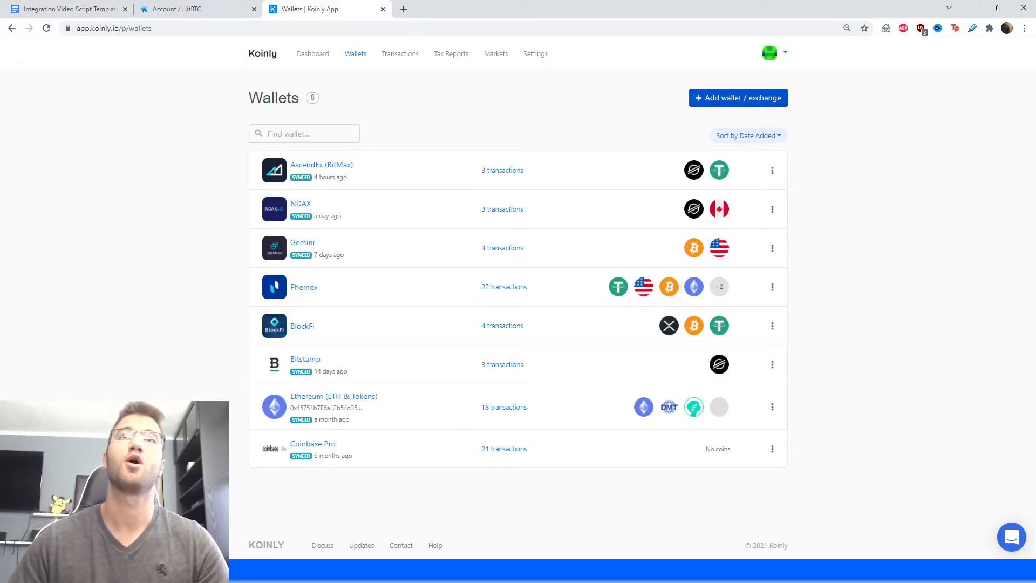
mouse_move(183, 373)
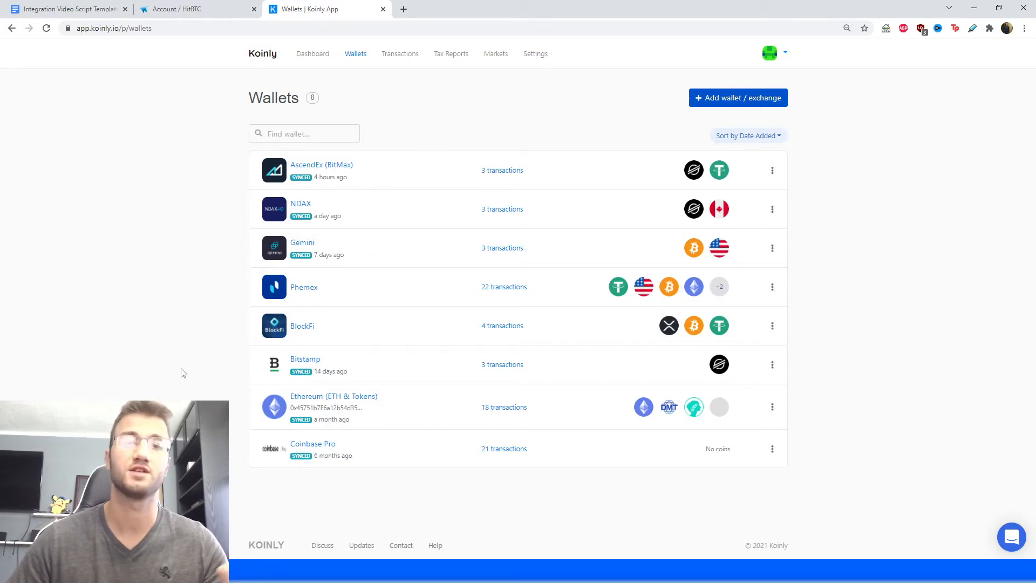
mouse_move(400, 53)
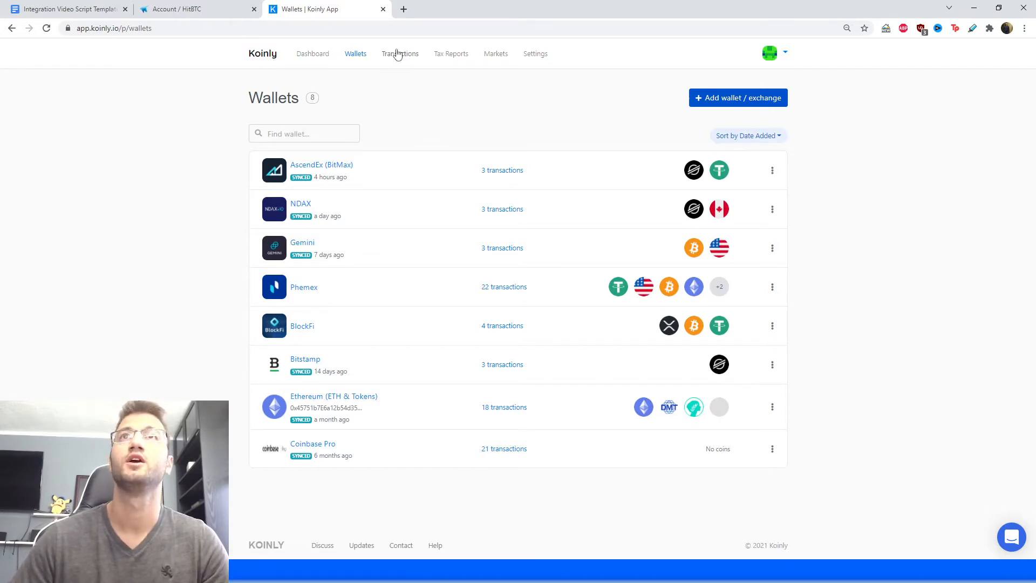
Add a new exchange in Koinly by searching 'hitbtc' and selecting HitBTC
left_click(738, 97)
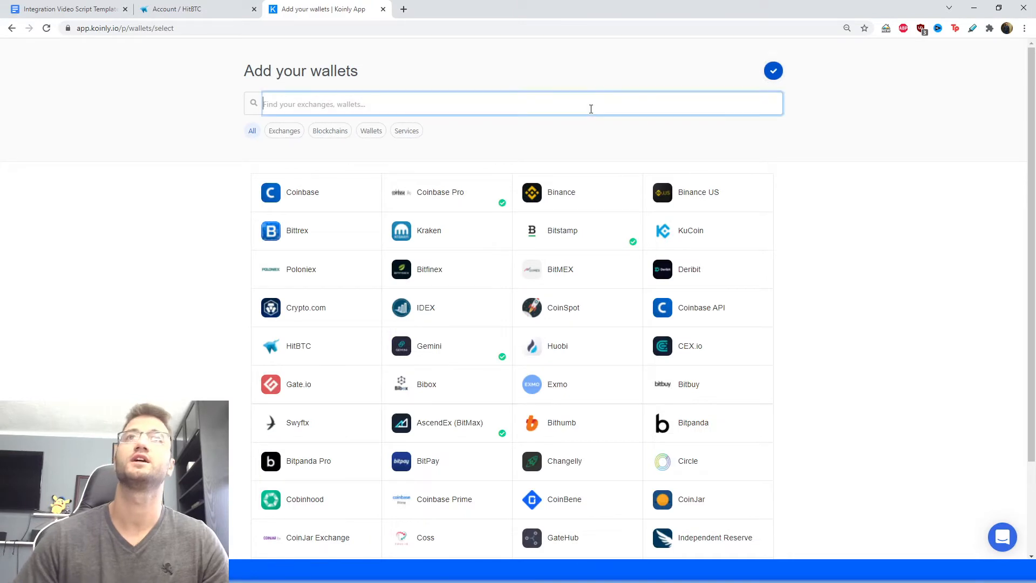
type("hitbt")
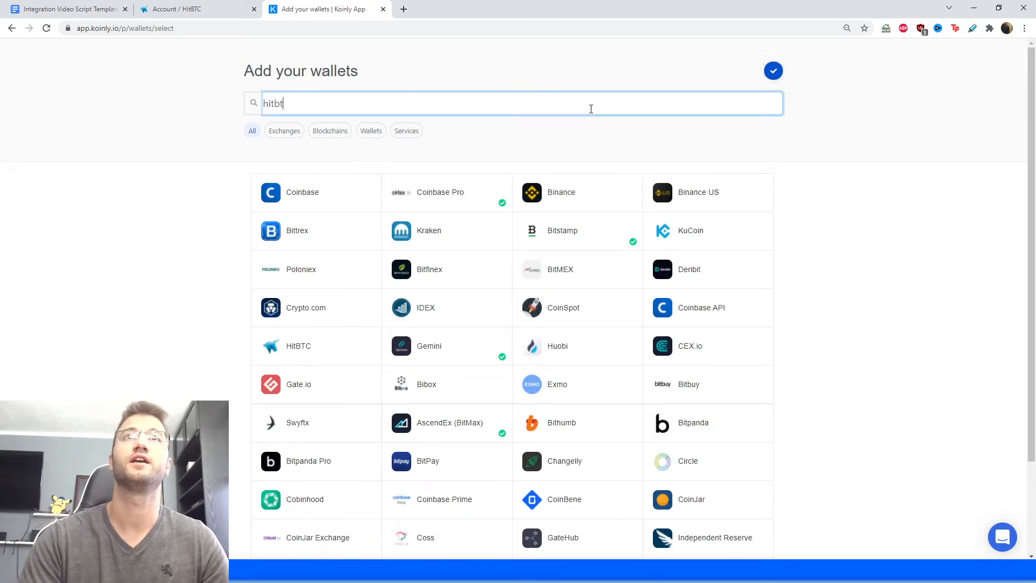
type("c")
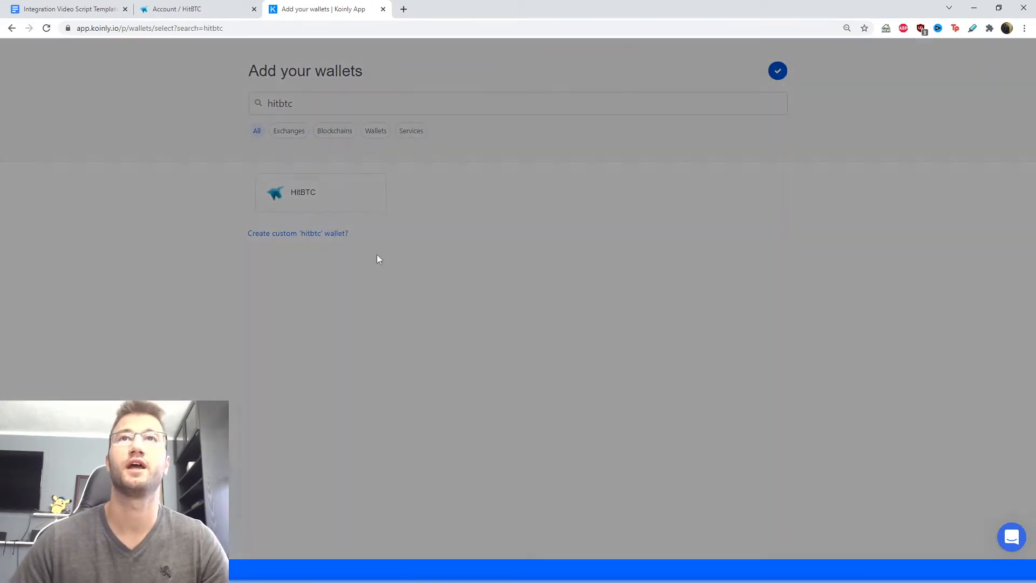
left_click(303, 192)
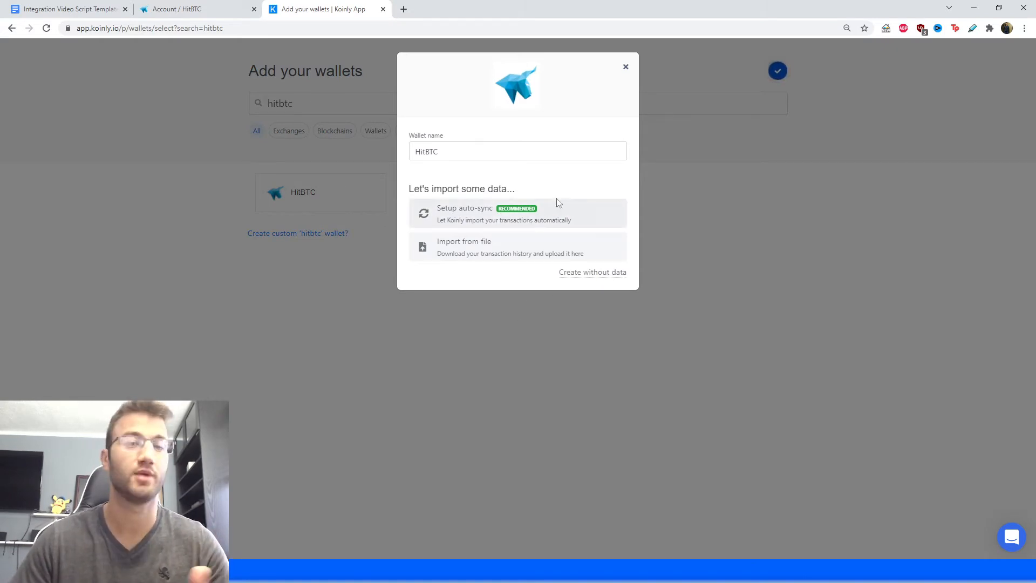
mouse_move(479, 250)
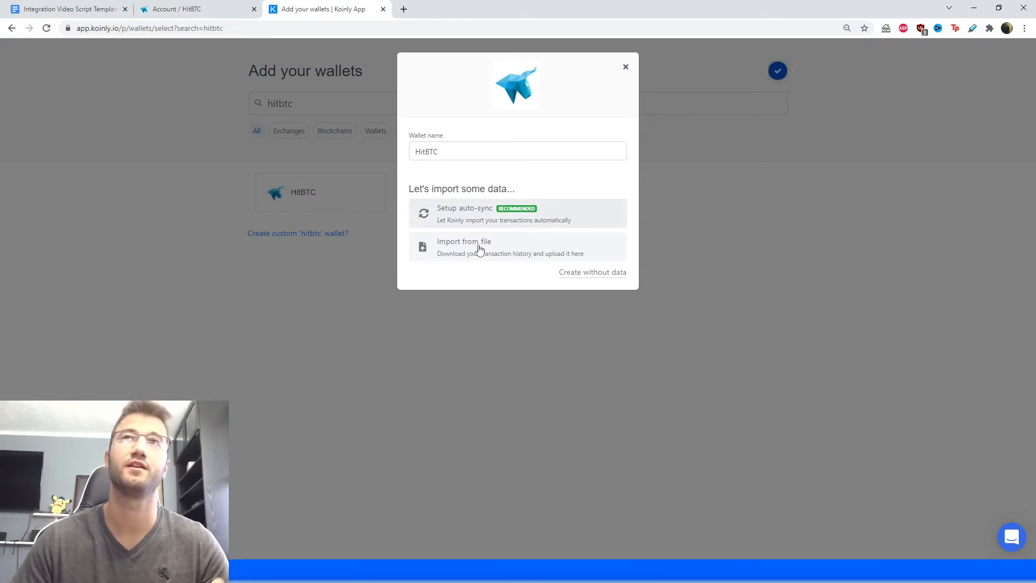
mouse_move(483, 213)
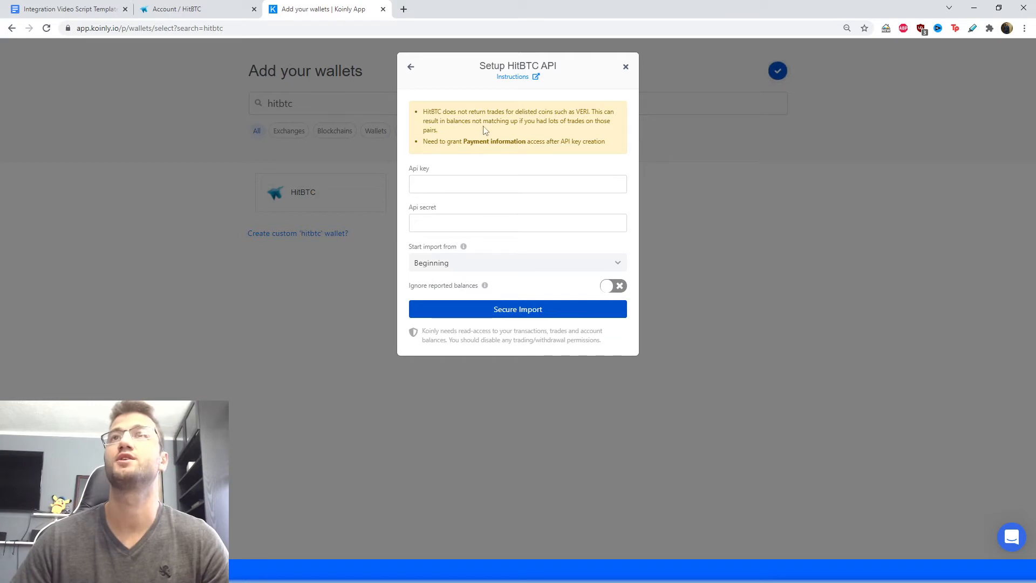
mouse_move(574, 130)
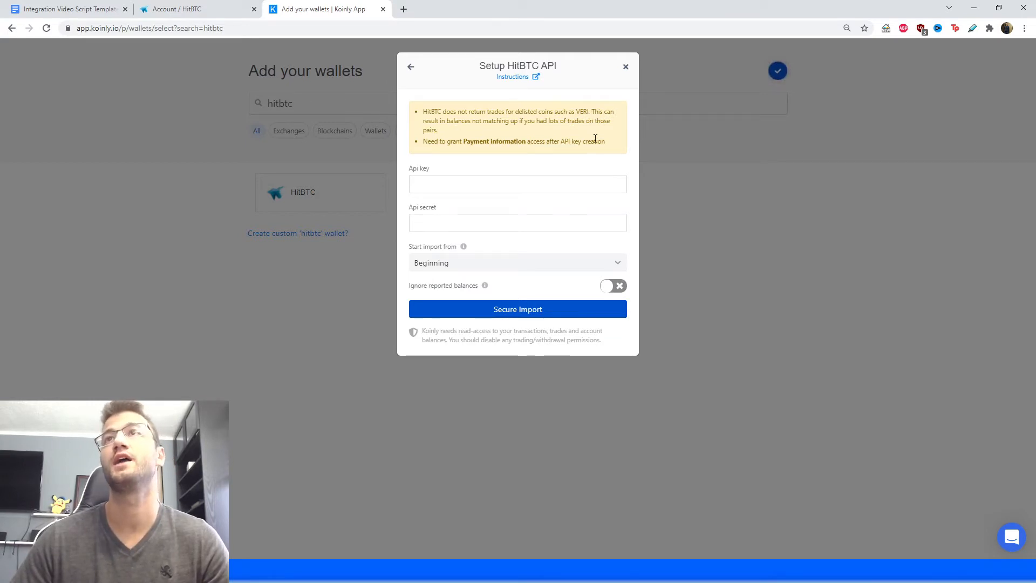
mouse_move(579, 156)
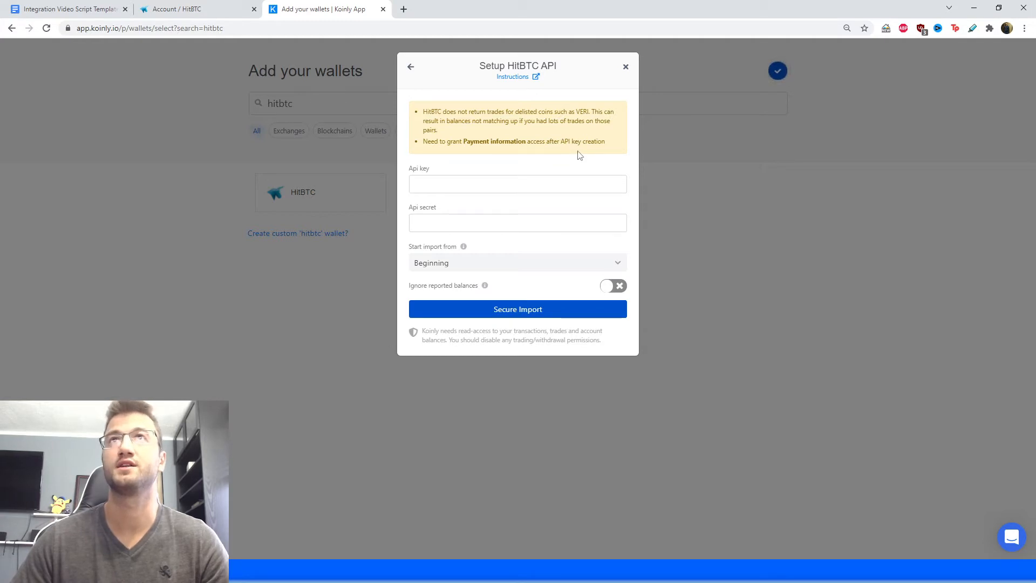
mouse_move(570, 173)
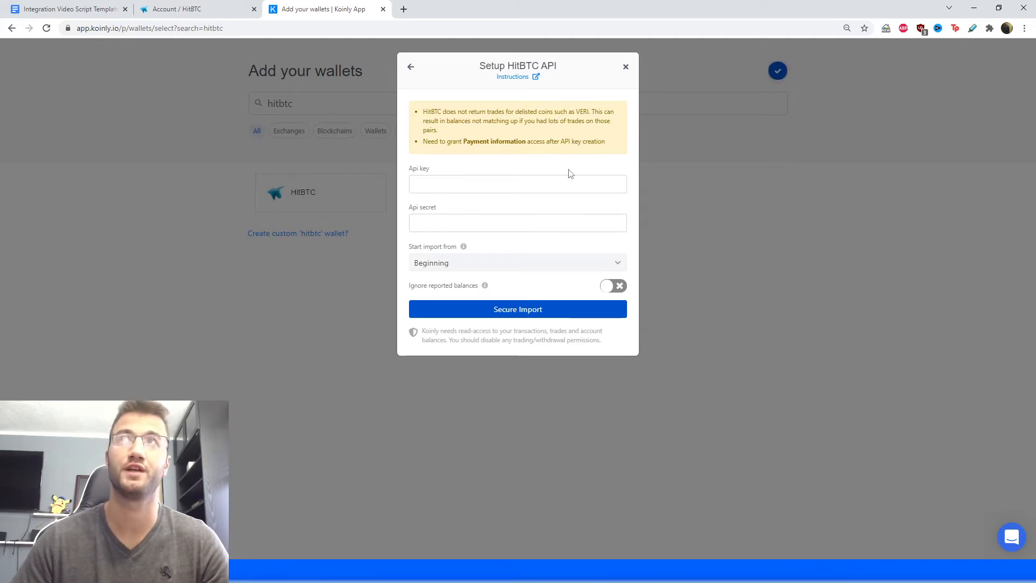
mouse_move(517, 250)
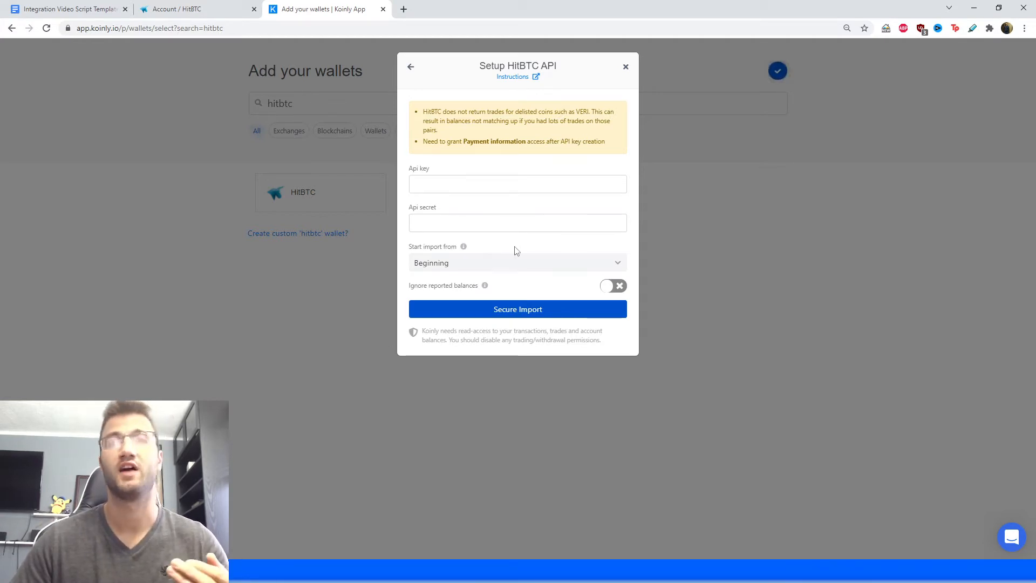
mouse_move(544, 366)
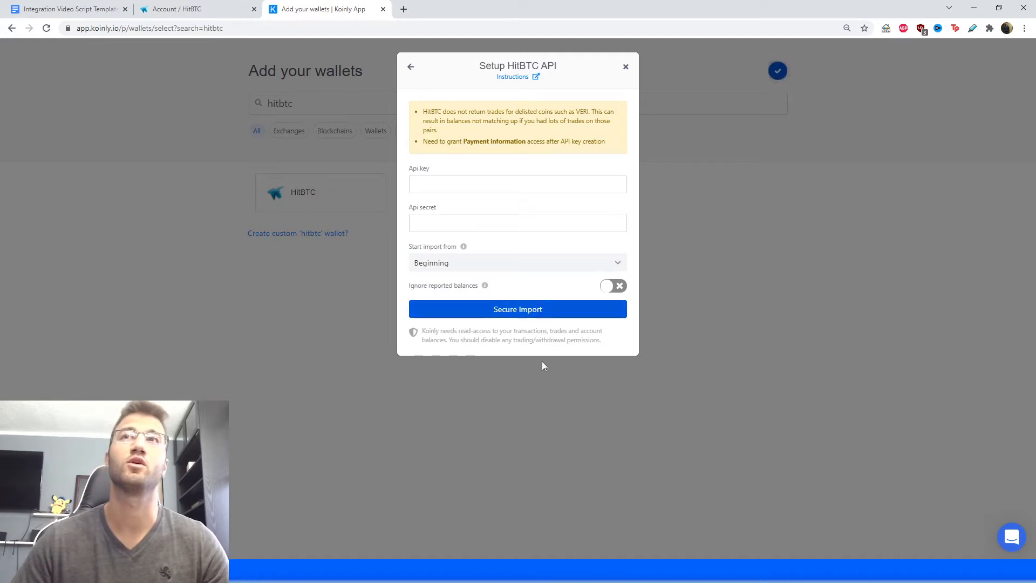
mouse_move(554, 275)
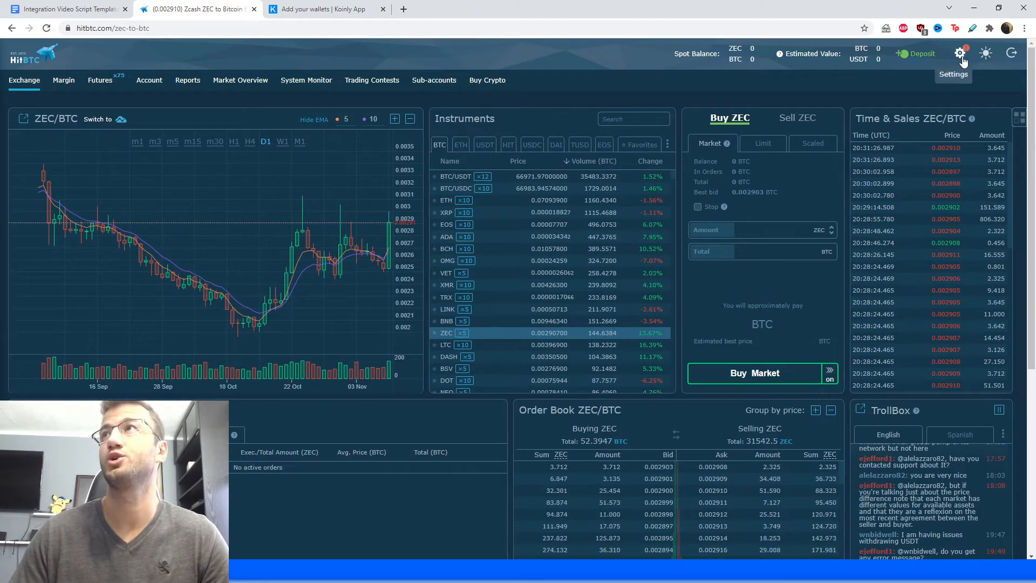
Create a new API key from HitBTC's Settings API keys tab
left_click(957, 54)
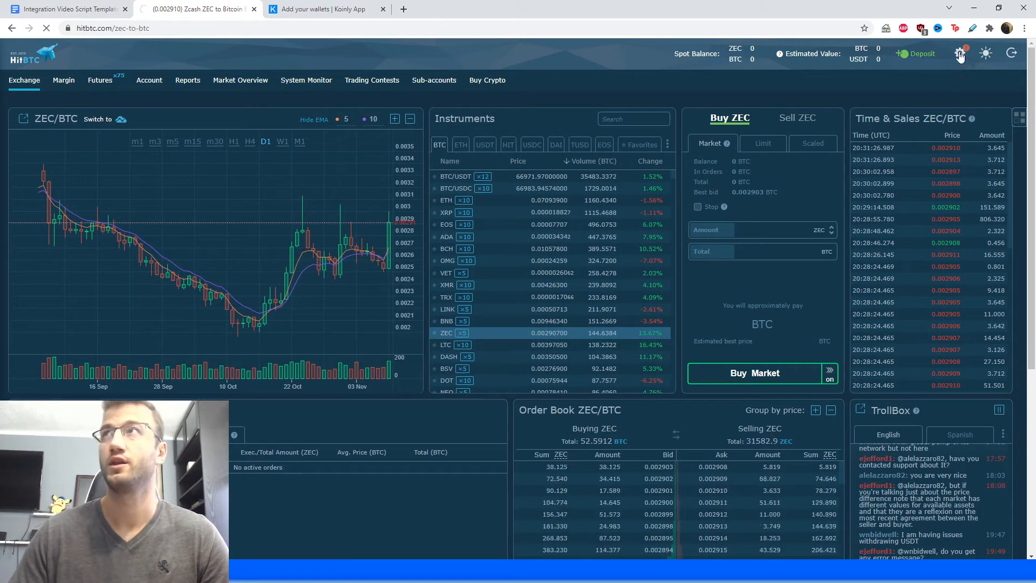
left_click(960, 53)
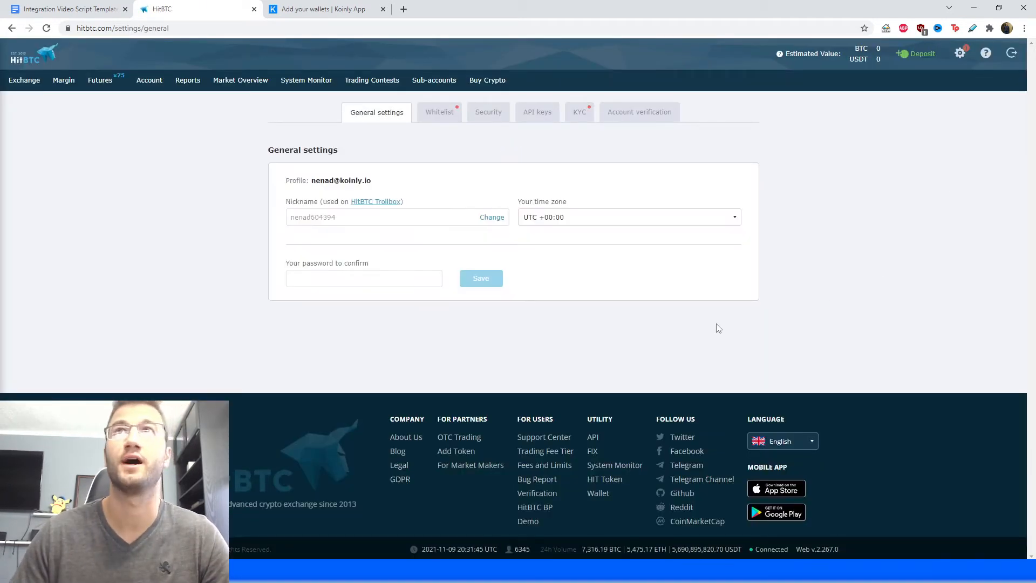
left_click(537, 112)
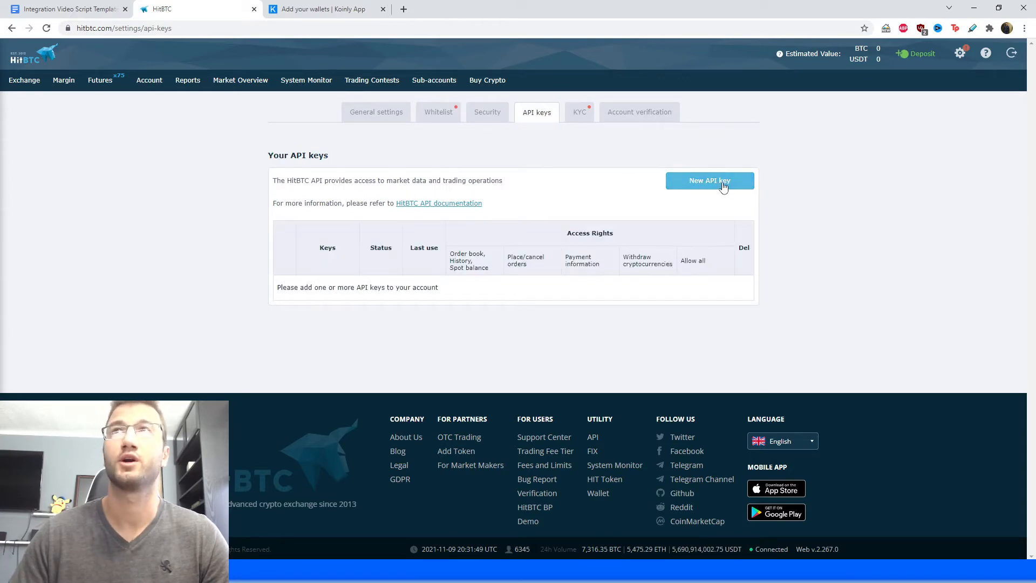
left_click(710, 180)
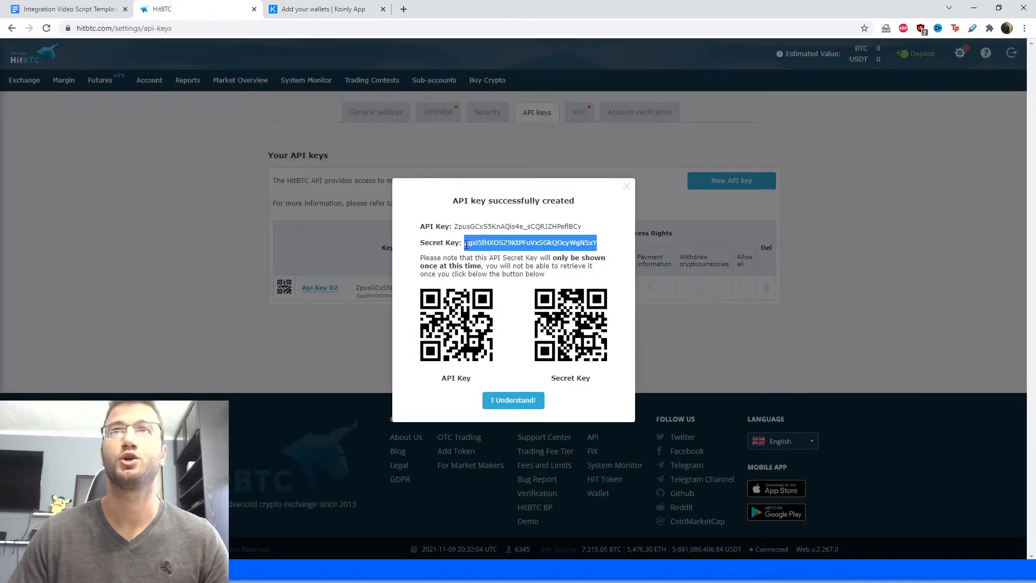
Paste the new API key into Koinly's HitBTC form and acknowledge HitBTC's one-time secret notice
left_click(324, 9)
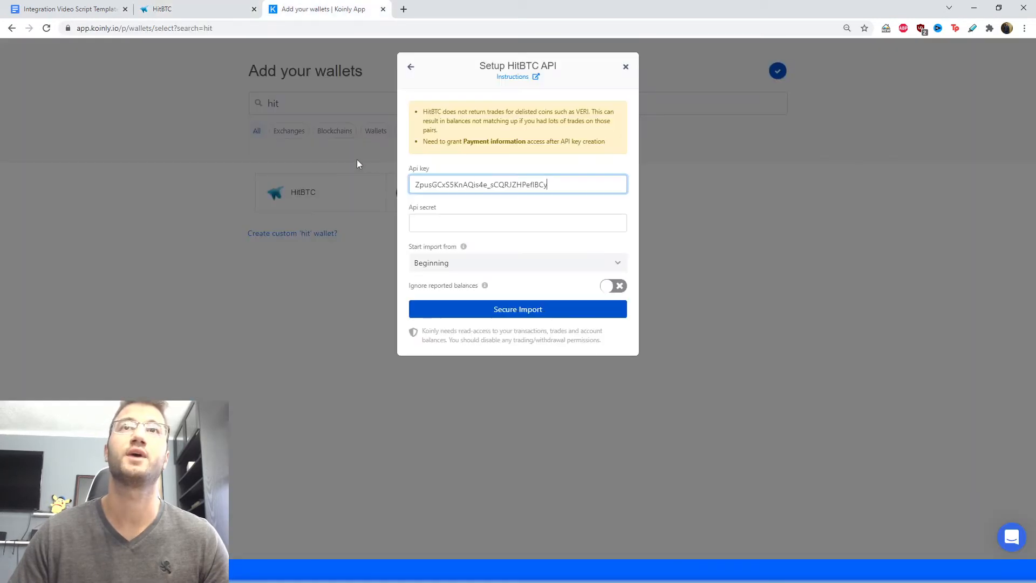
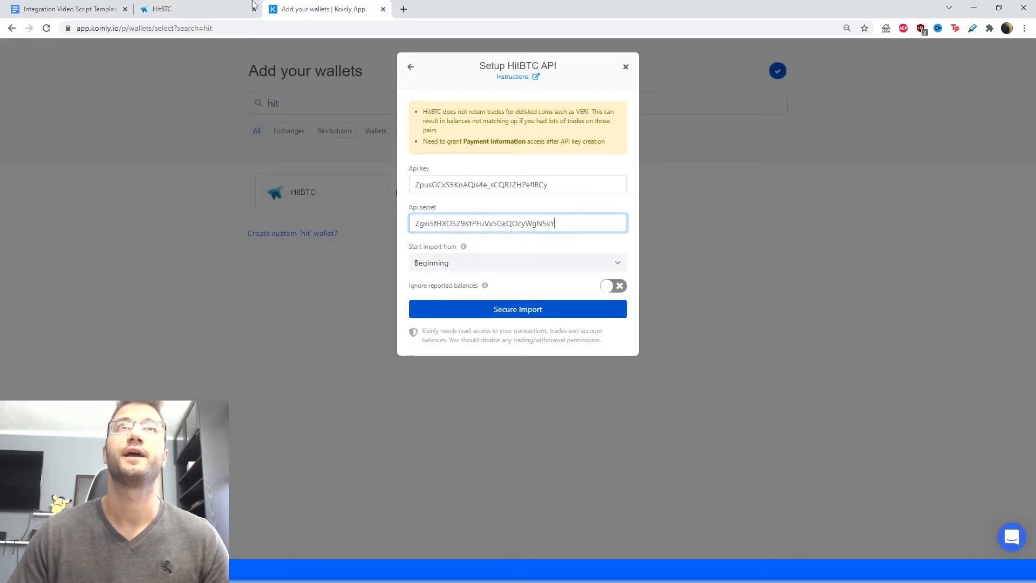
left_click(161, 9)
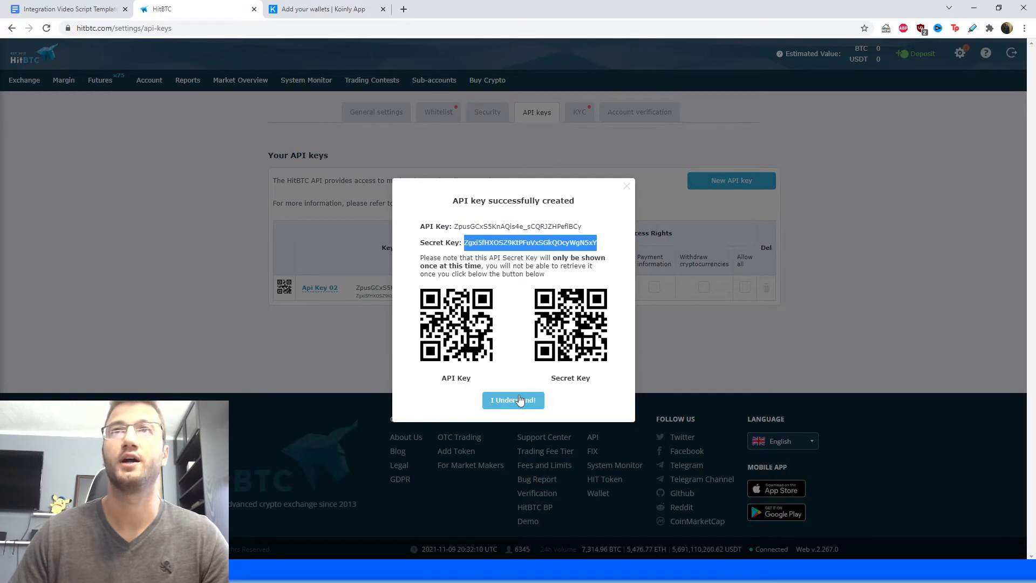
left_click(512, 400)
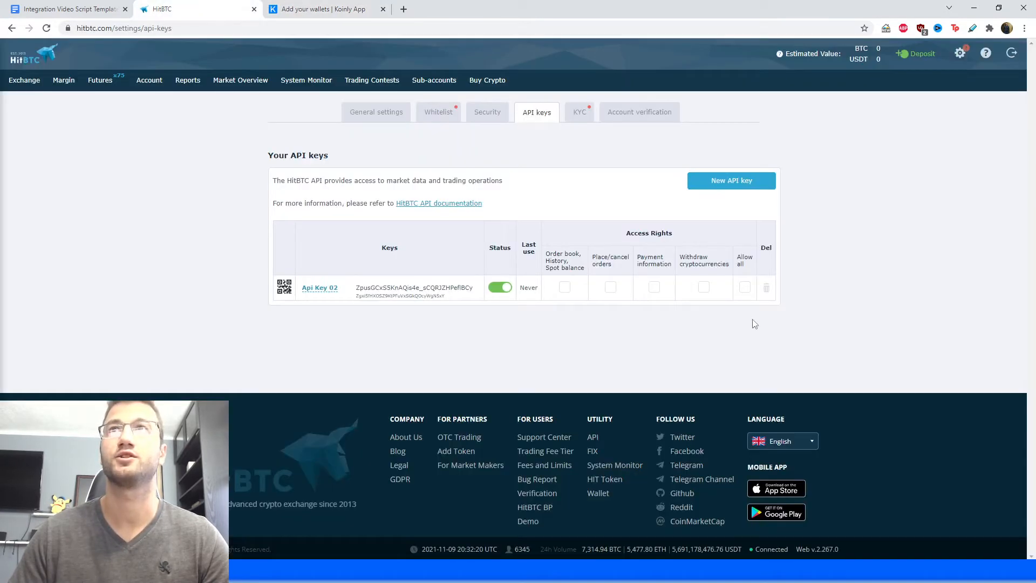
left_click(499, 286)
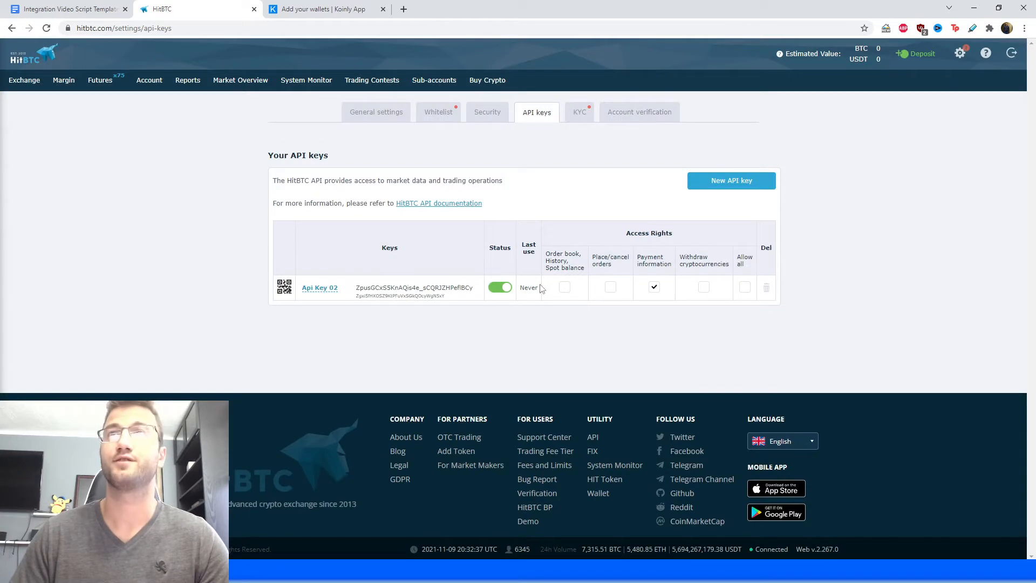
mouse_move(551, 270)
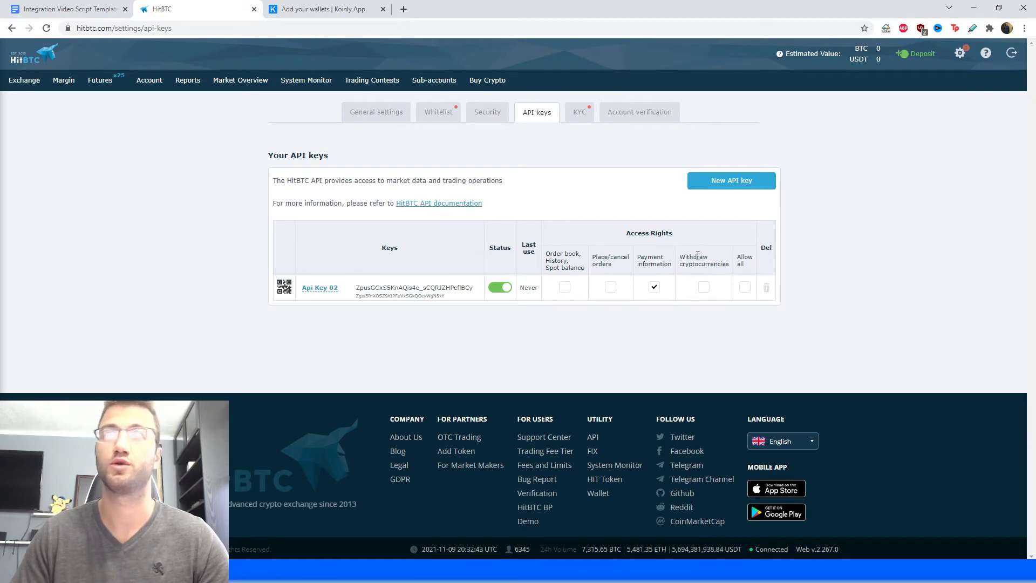
mouse_move(562, 285)
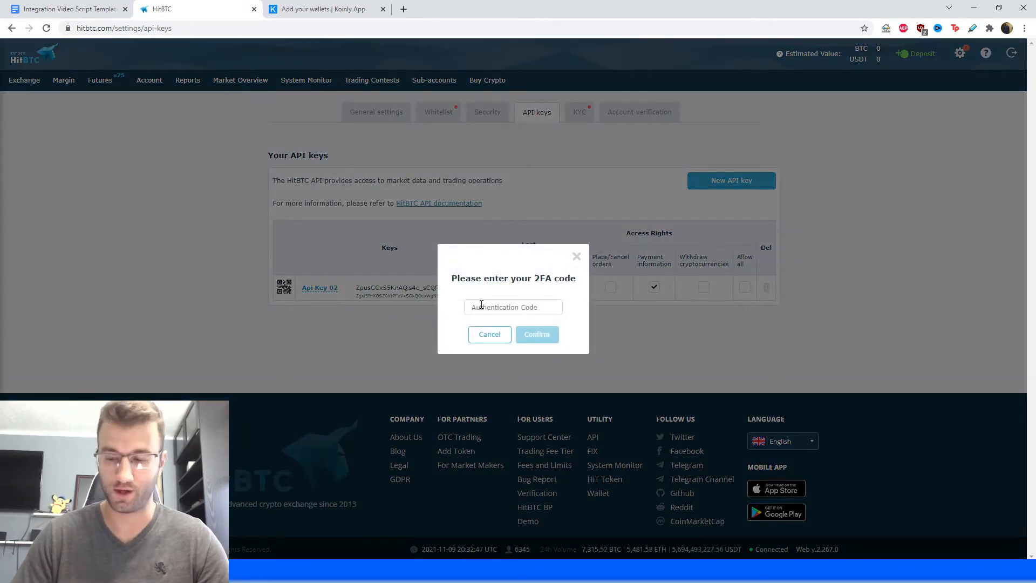
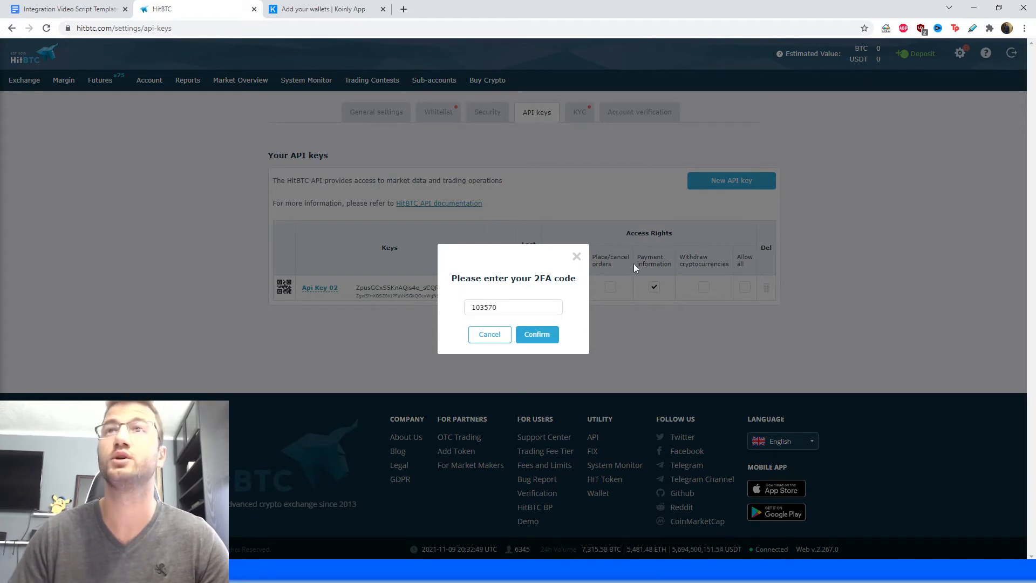
left_click(537, 333)
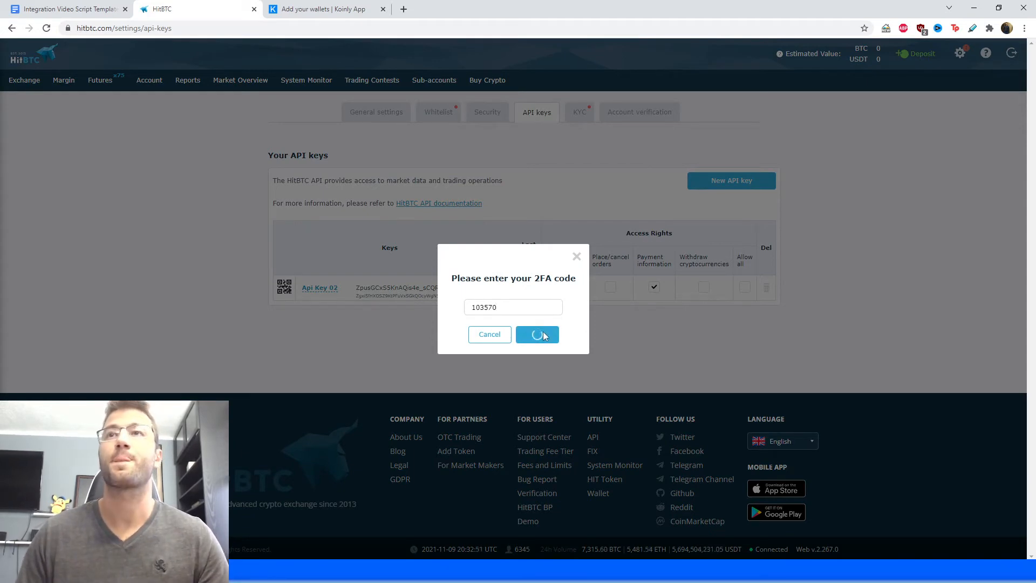
left_click(538, 333)
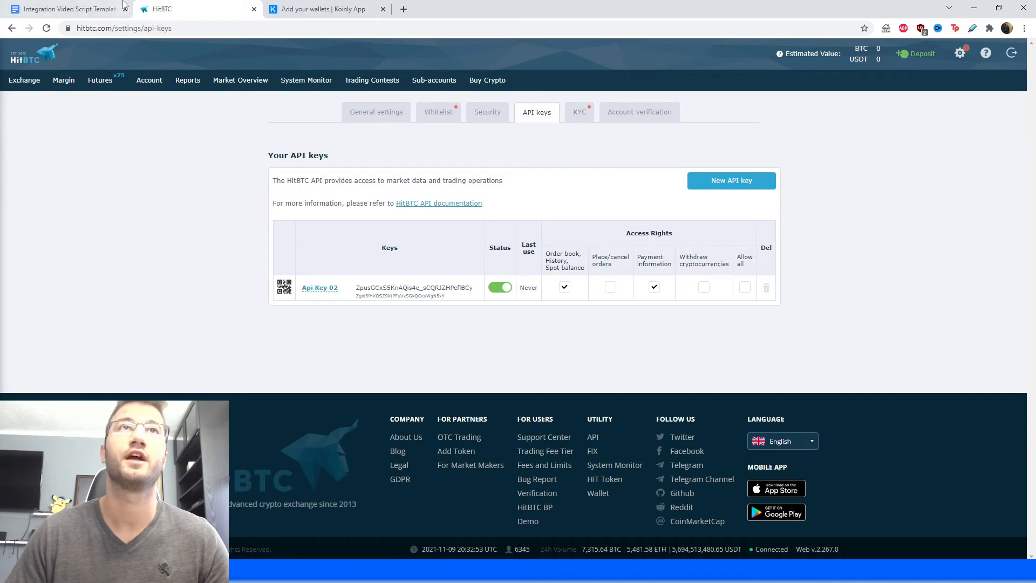
Finish adding the HitBTC wallet in Koinly, view the wallets list, then return to HitBTC
left_click(324, 8)
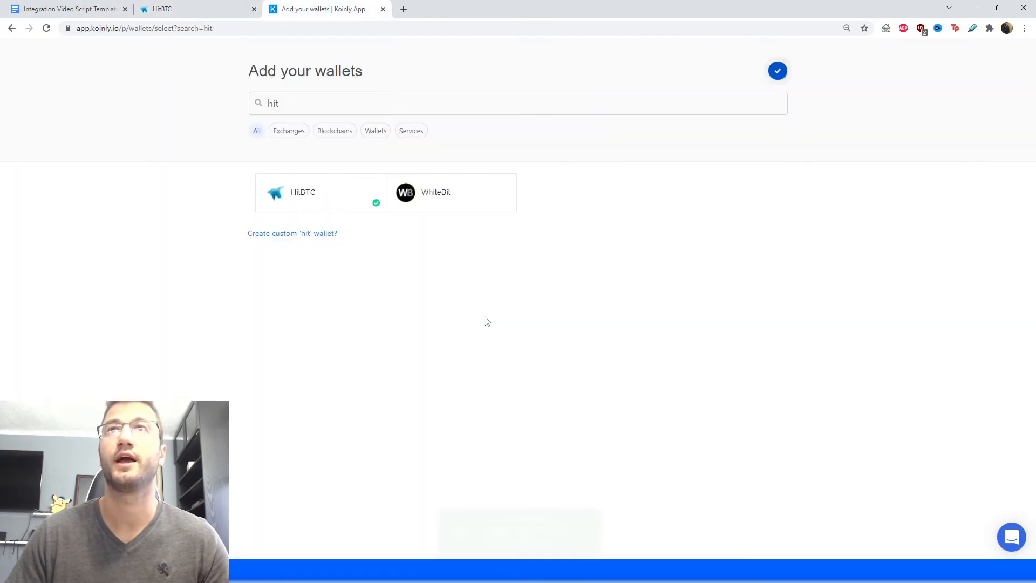
left_click(777, 71)
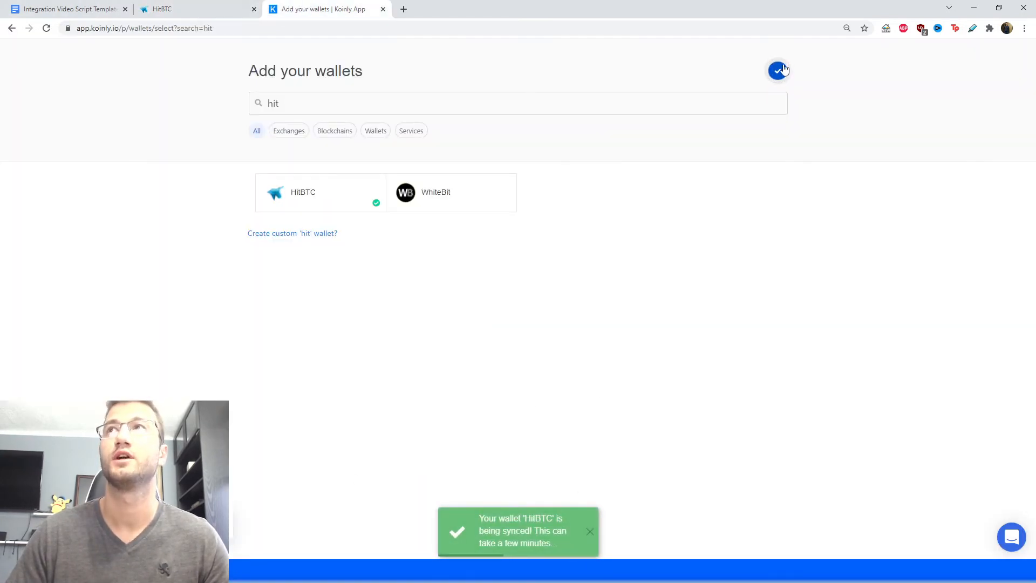
left_click(778, 71)
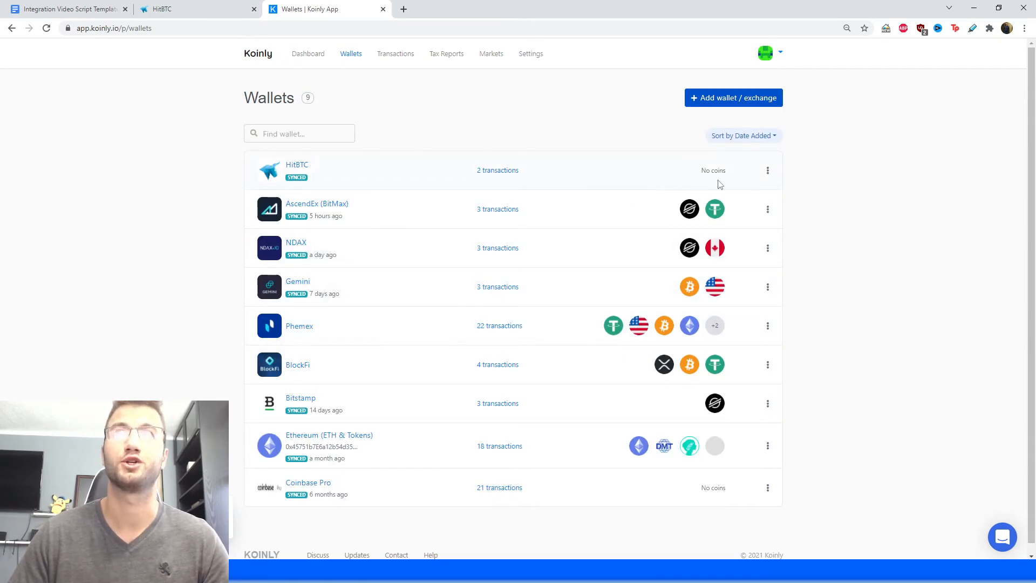
mouse_move(536, 169)
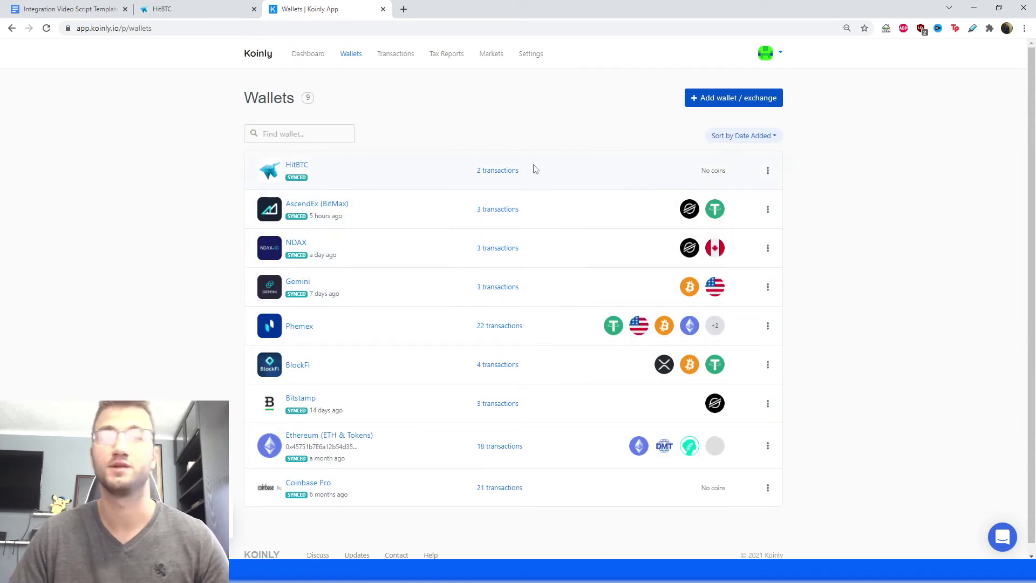
mouse_move(493, 170)
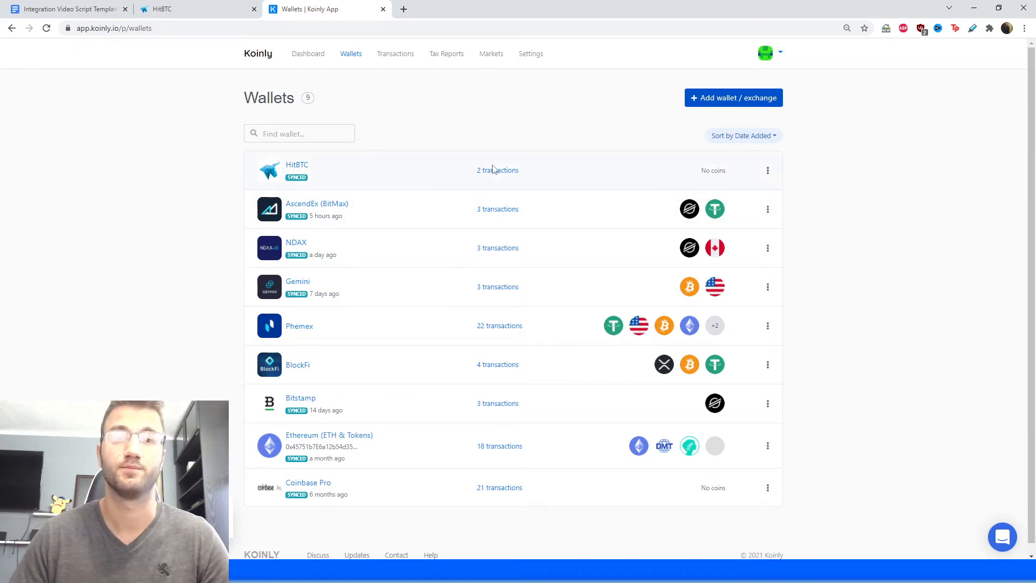
left_click(191, 8)
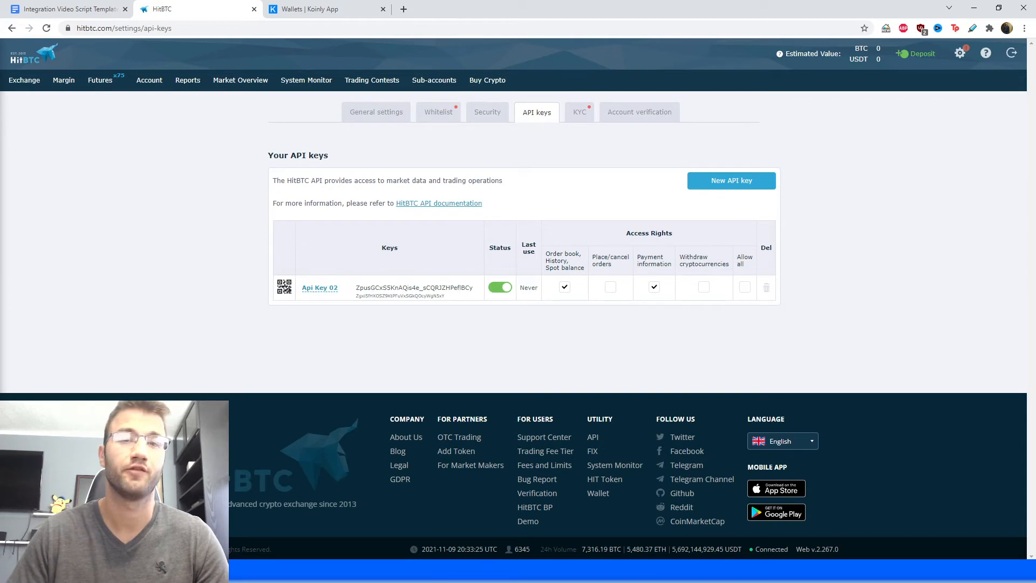
mouse_move(56, 290)
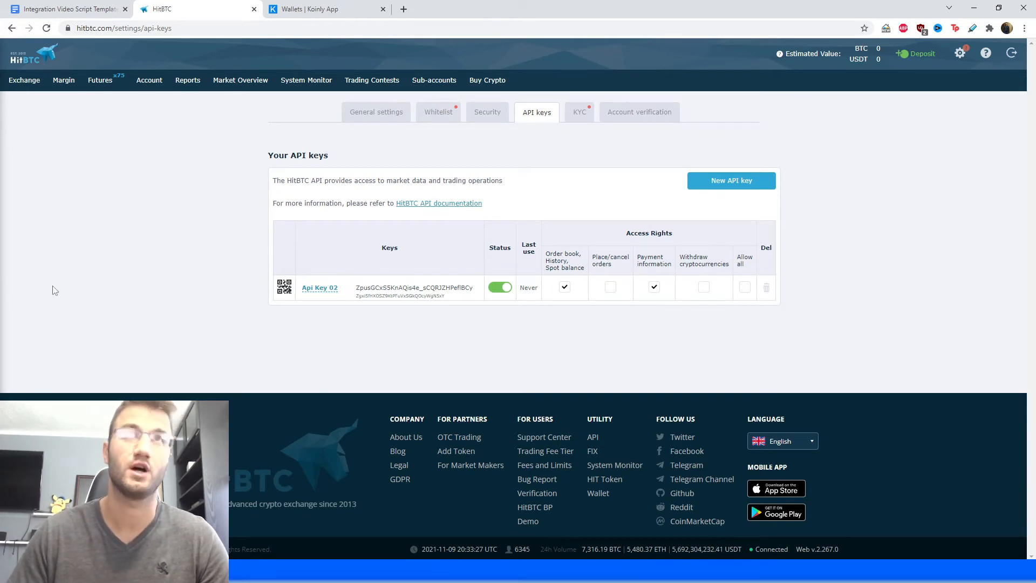
Search 'hit' in Koinly's Add wallet and open HitBTC's file import options
left_click(324, 8)
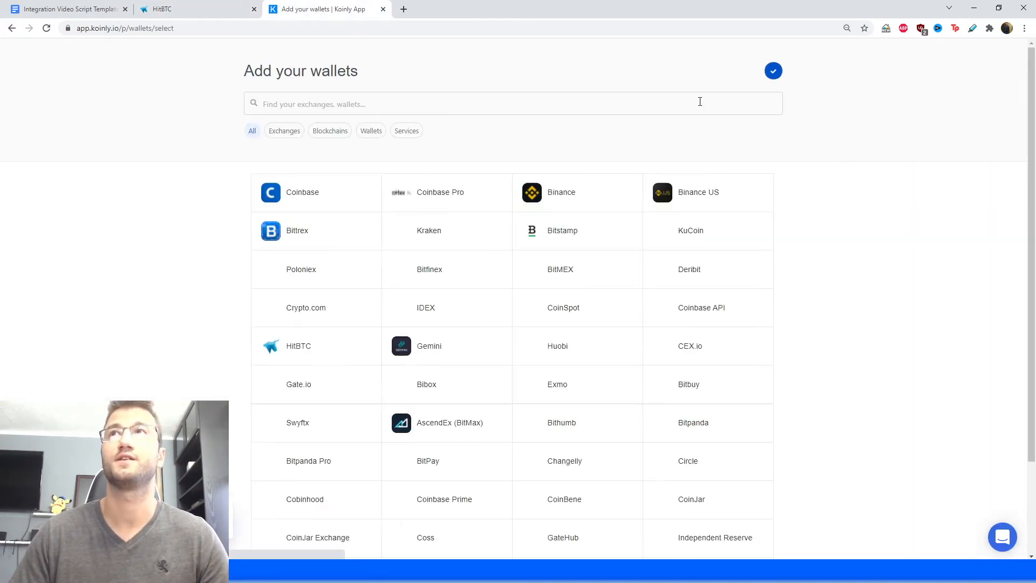
type("hit")
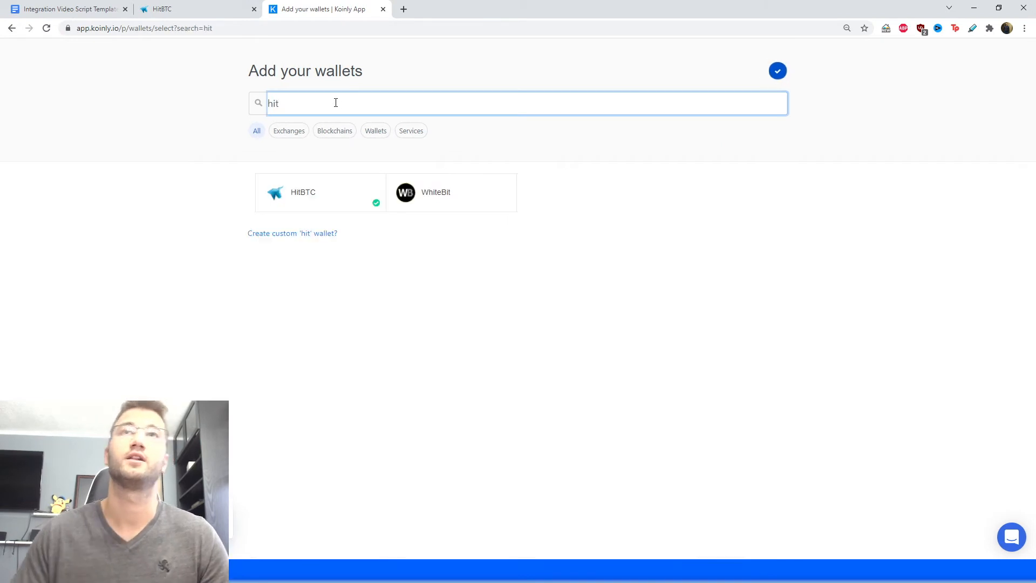
left_click(303, 191)
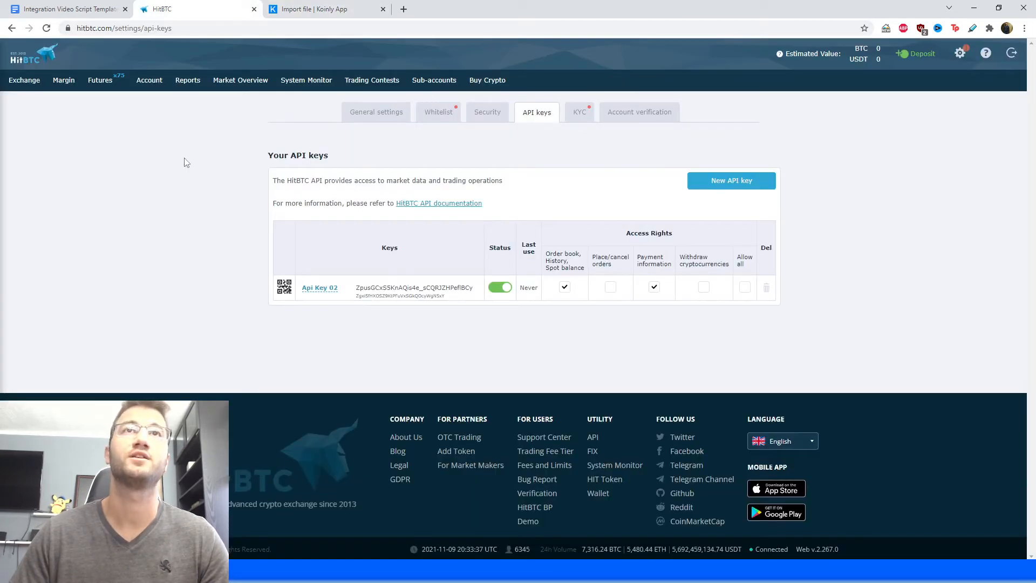
Open HitBTC Reports, expand the wallet group, and view Spot My Trades
left_click(188, 80)
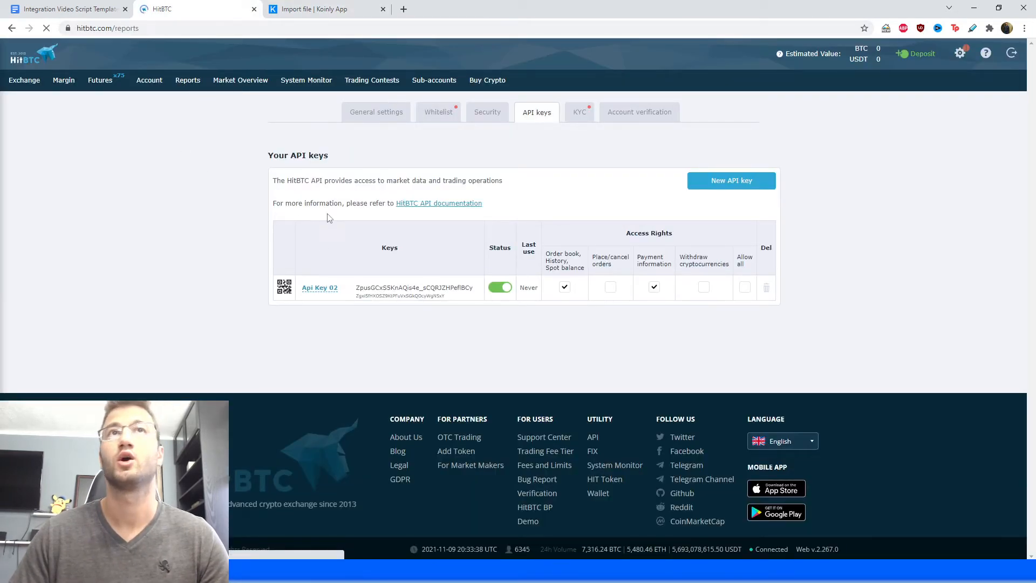
left_click(188, 80)
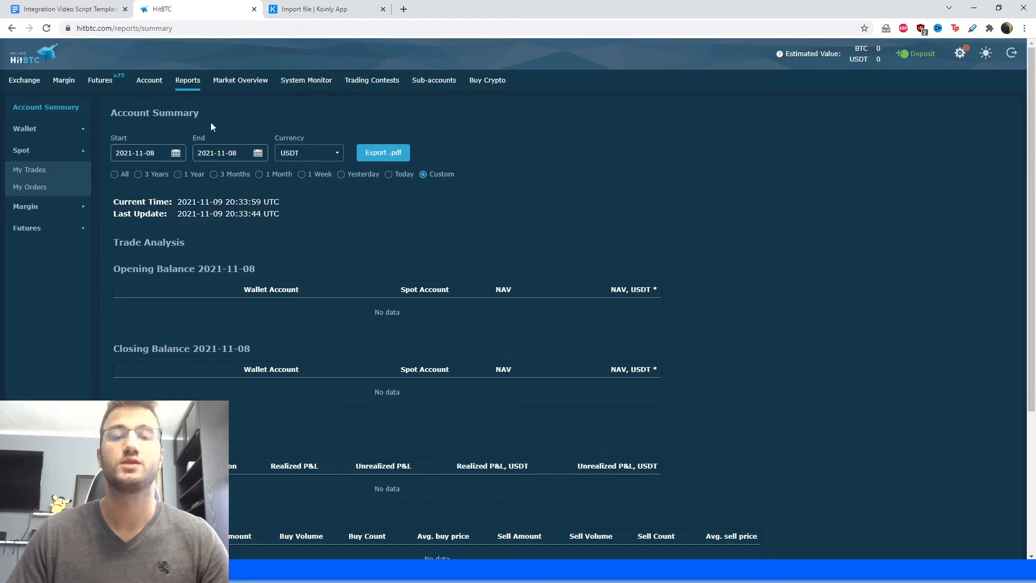
mouse_move(123, 192)
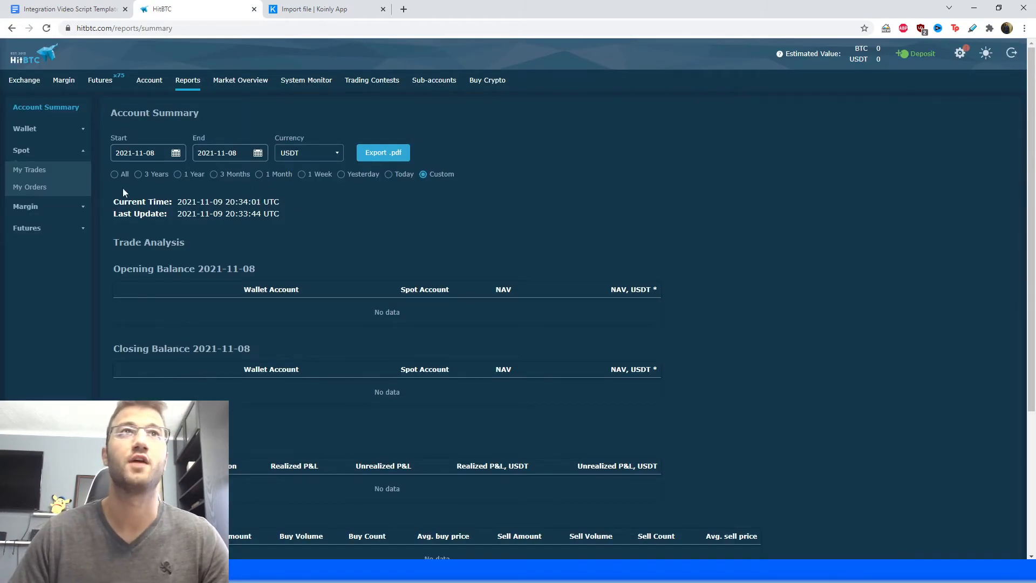
left_click(25, 128)
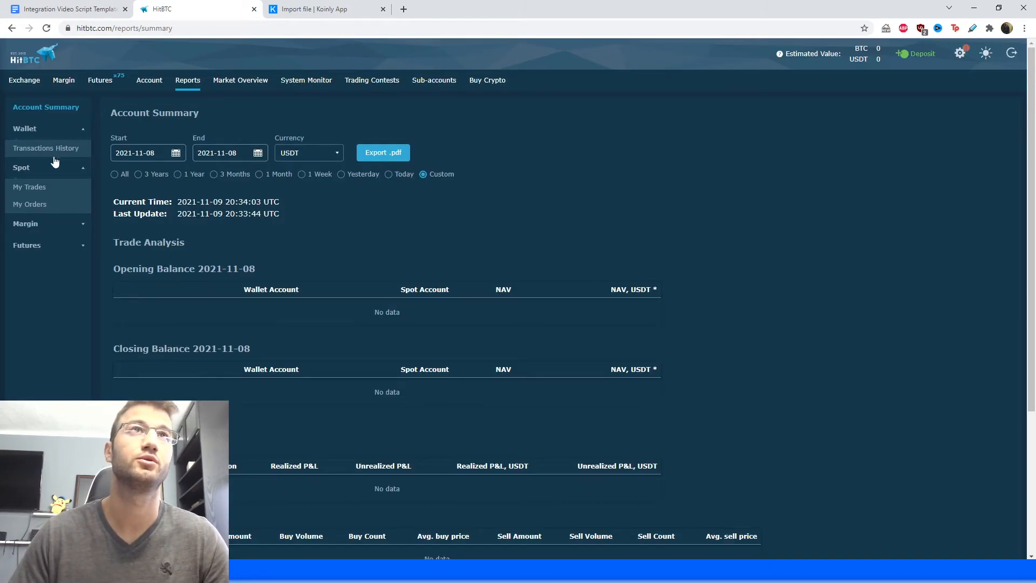
mouse_move(29, 187)
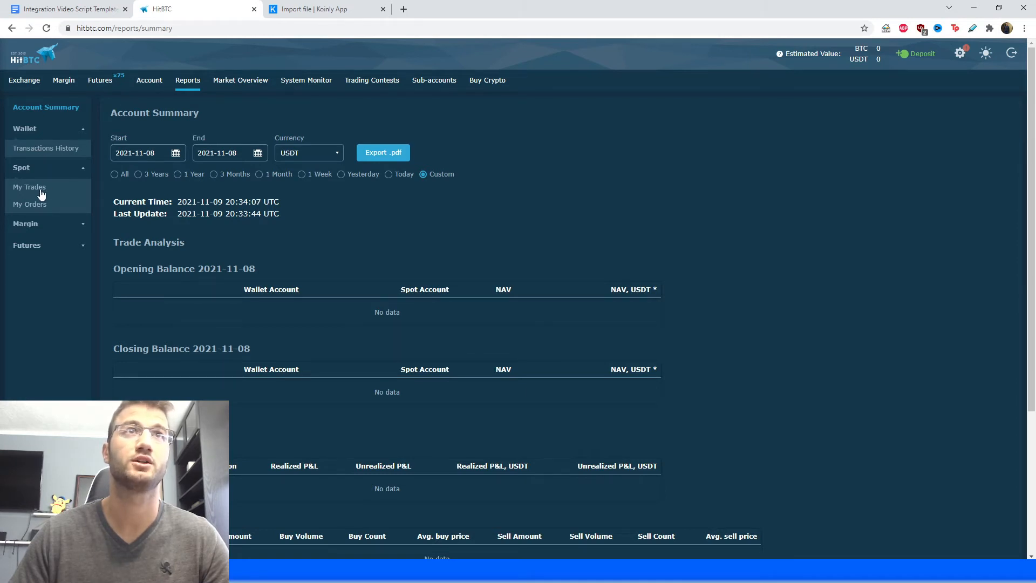
left_click(29, 187)
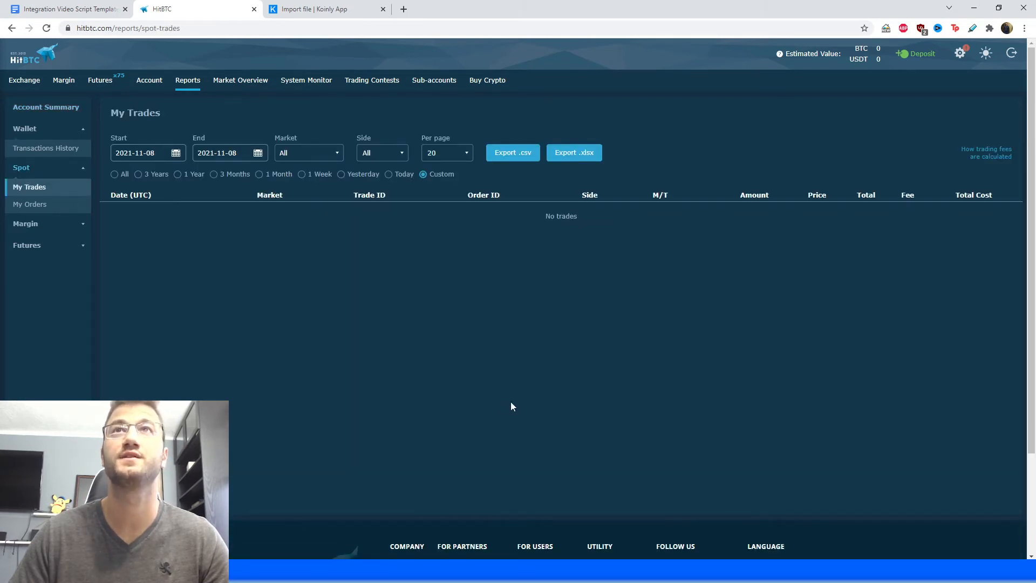
mouse_move(189, 276)
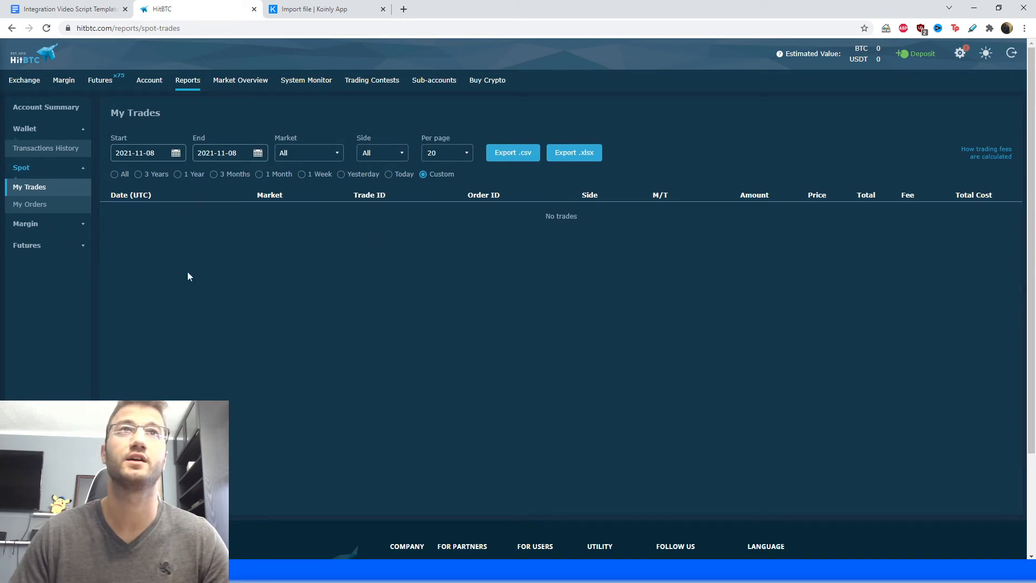
mouse_move(427, 166)
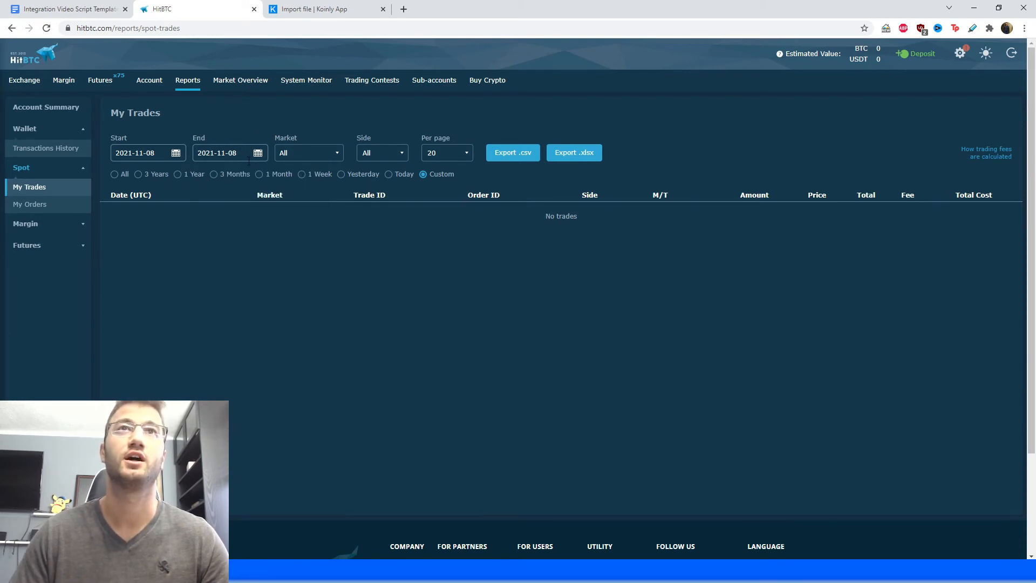
mouse_move(285, 218)
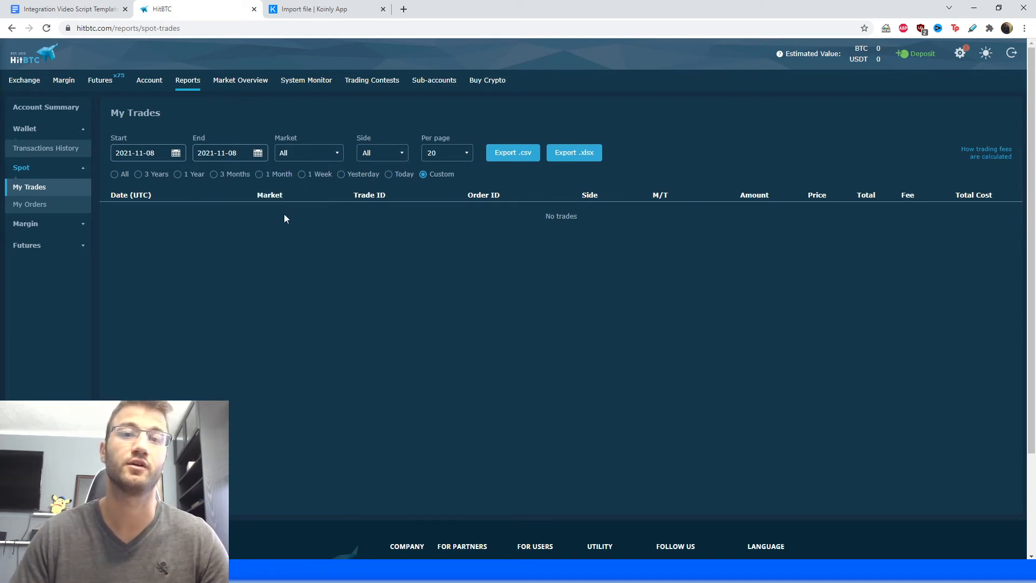
mouse_move(291, 283)
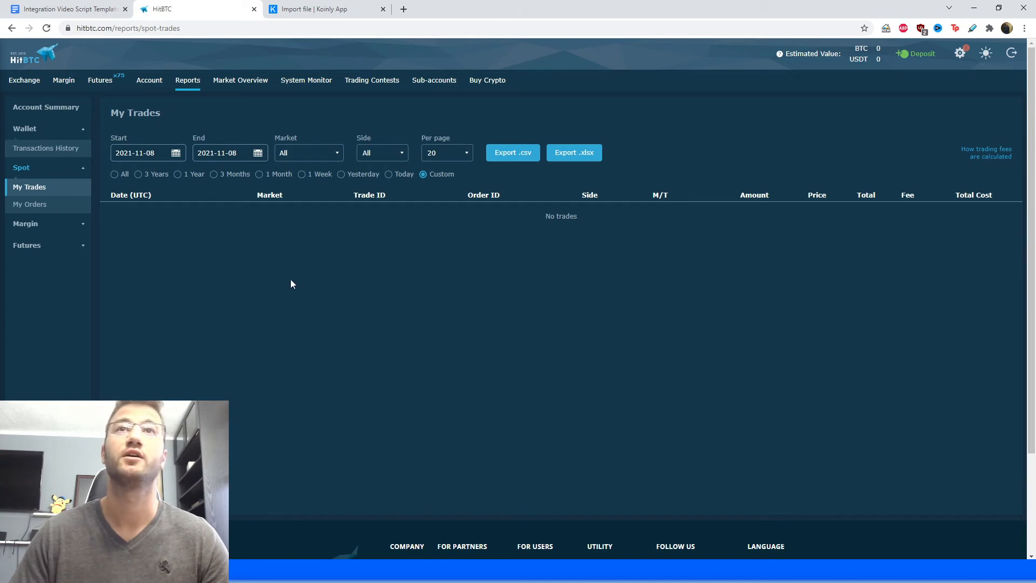
mouse_move(59, 218)
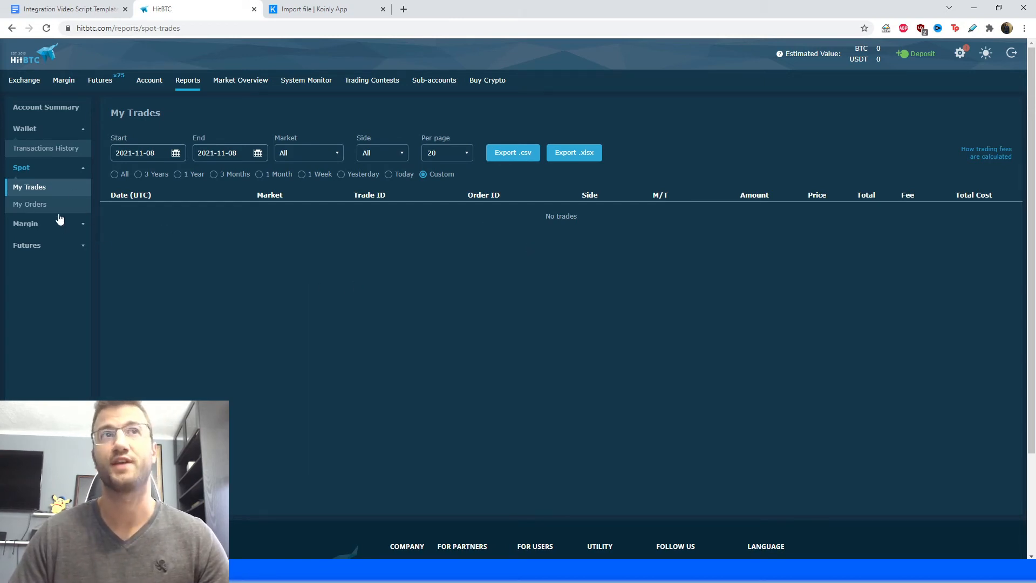
Attach Trades.csv for import in Koinly and expand HitBTC's Margin and Futures report lists
left_click(512, 152)
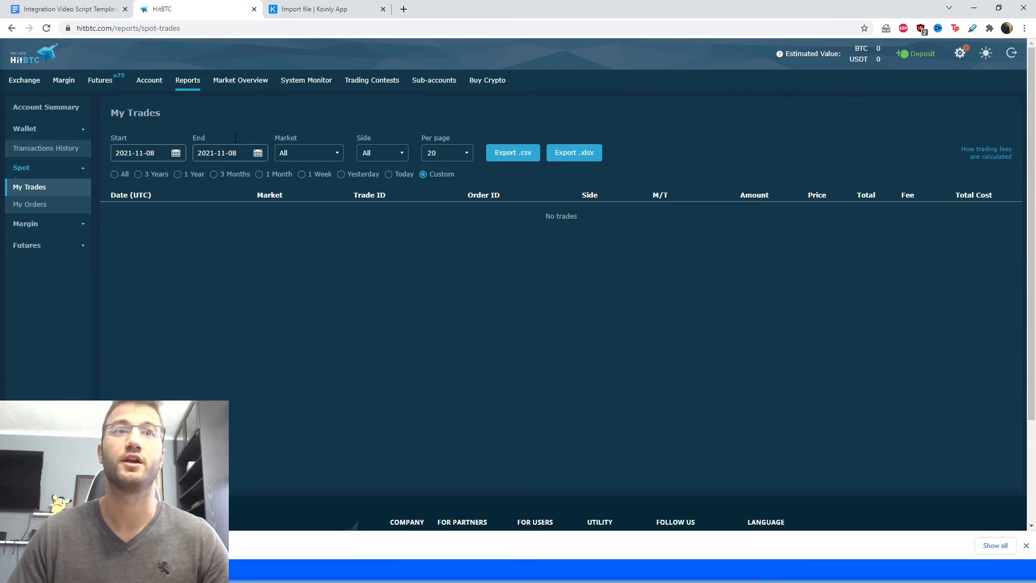
left_click(324, 8)
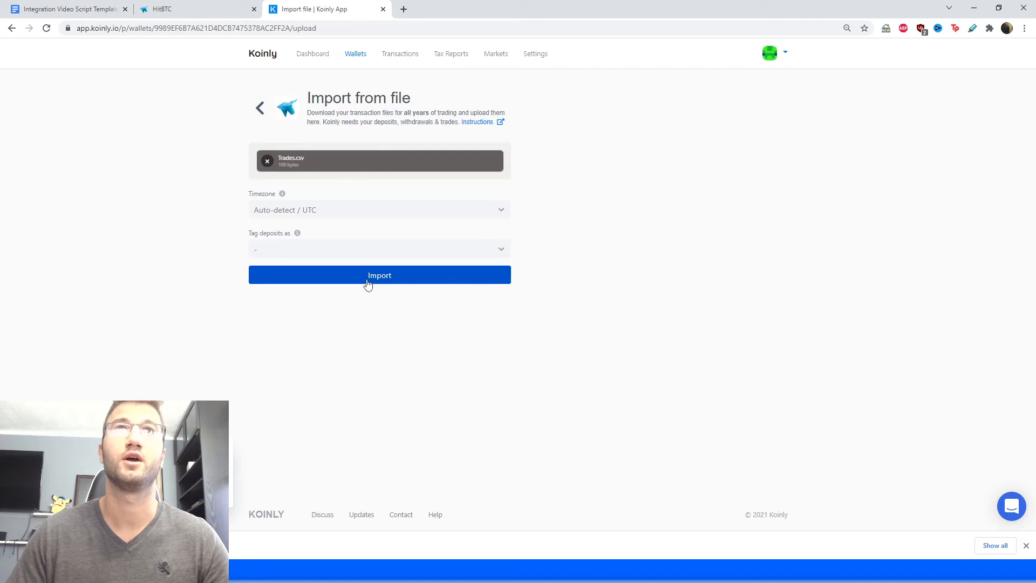
left_click(192, 9)
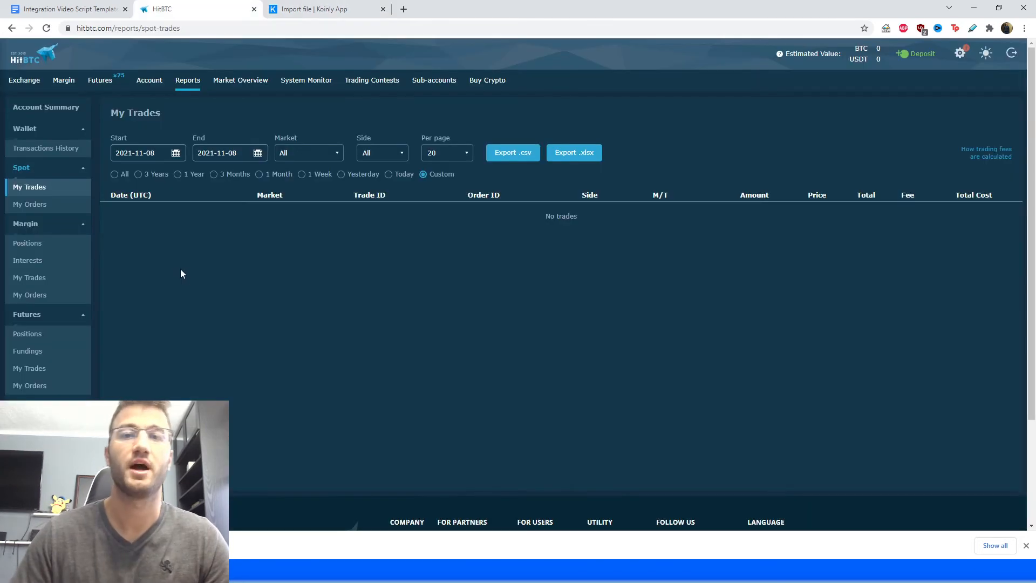
mouse_move(172, 194)
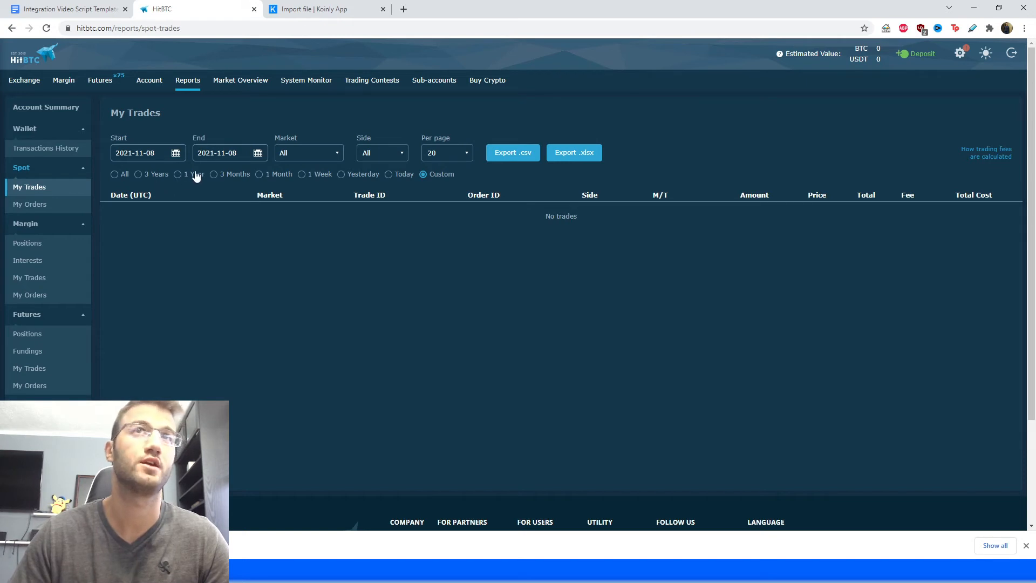
mouse_move(297, 156)
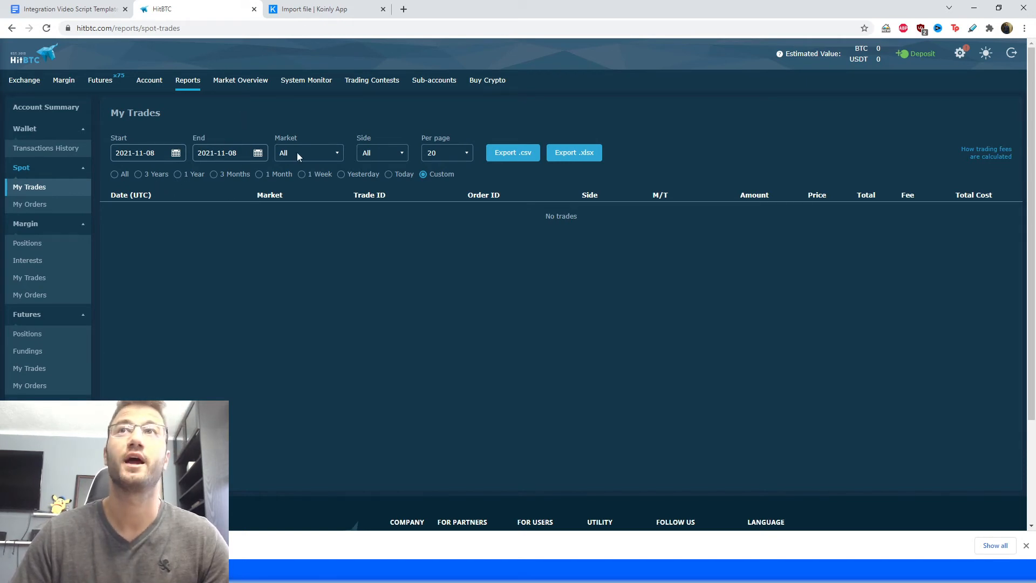
mouse_move(569, 181)
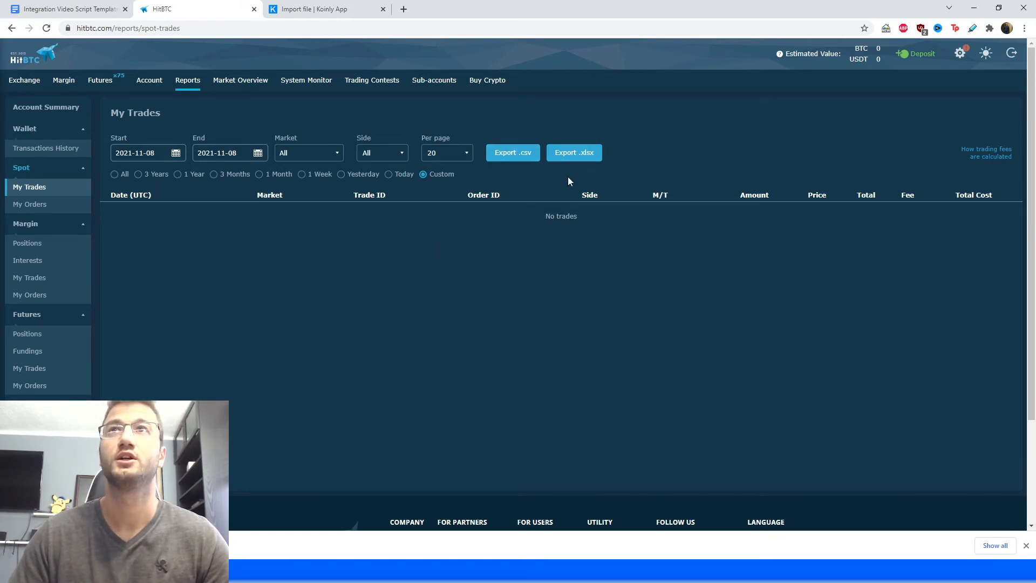
mouse_move(588, 158)
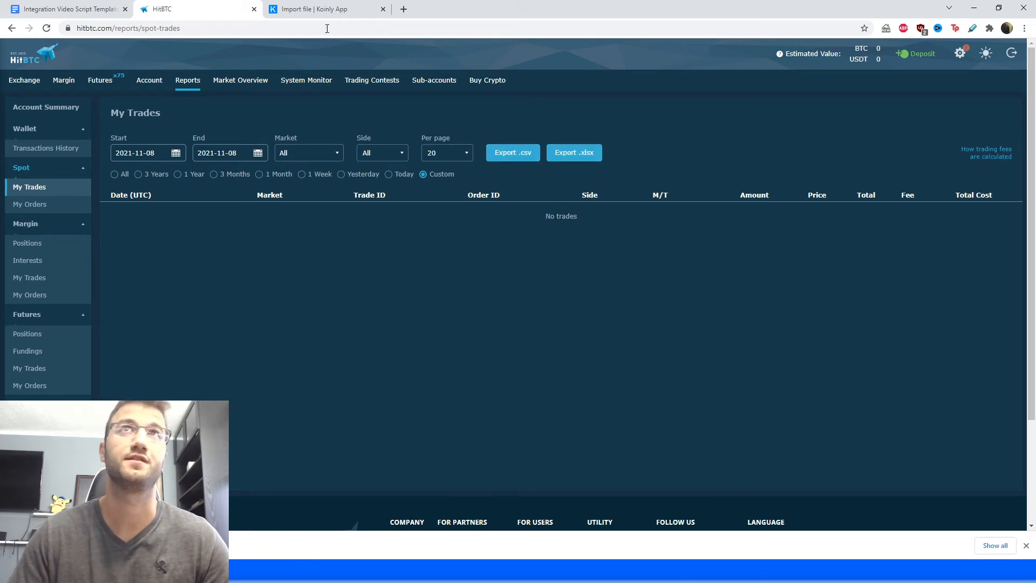
mouse_move(341, 297)
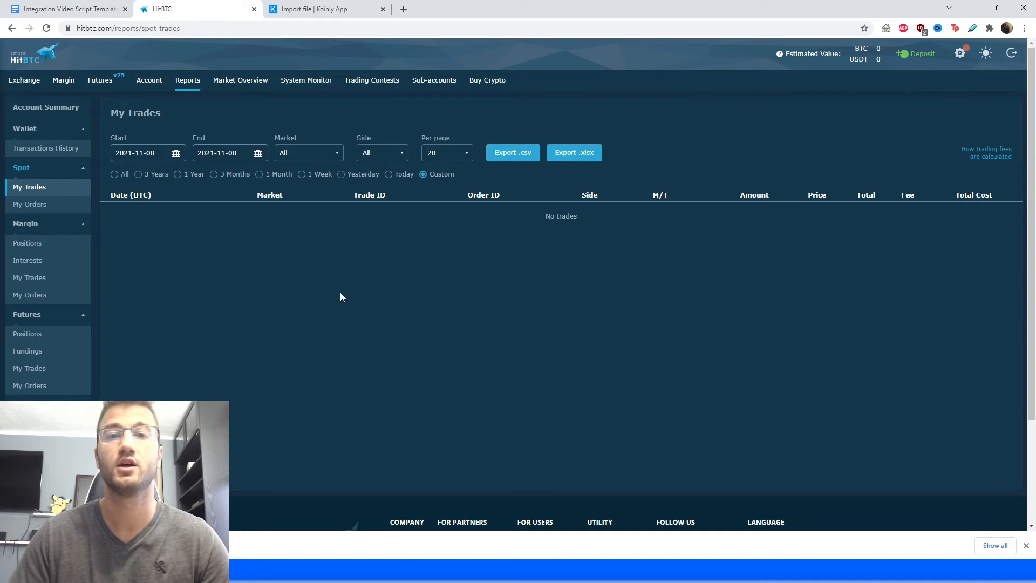
mouse_move(726, 366)
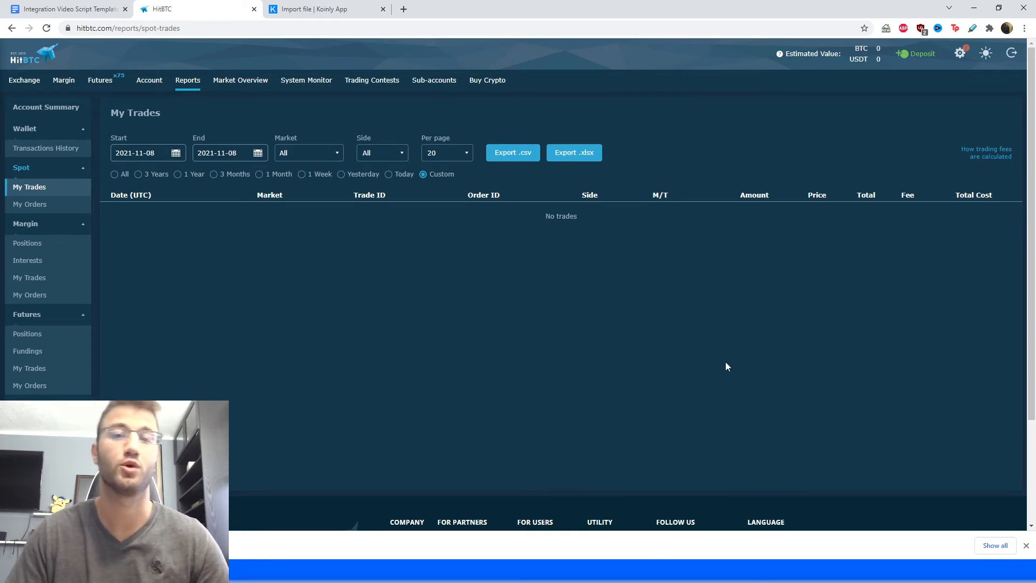
Return to Koinly's wallets list and open the Tax Reports page
left_click(324, 9)
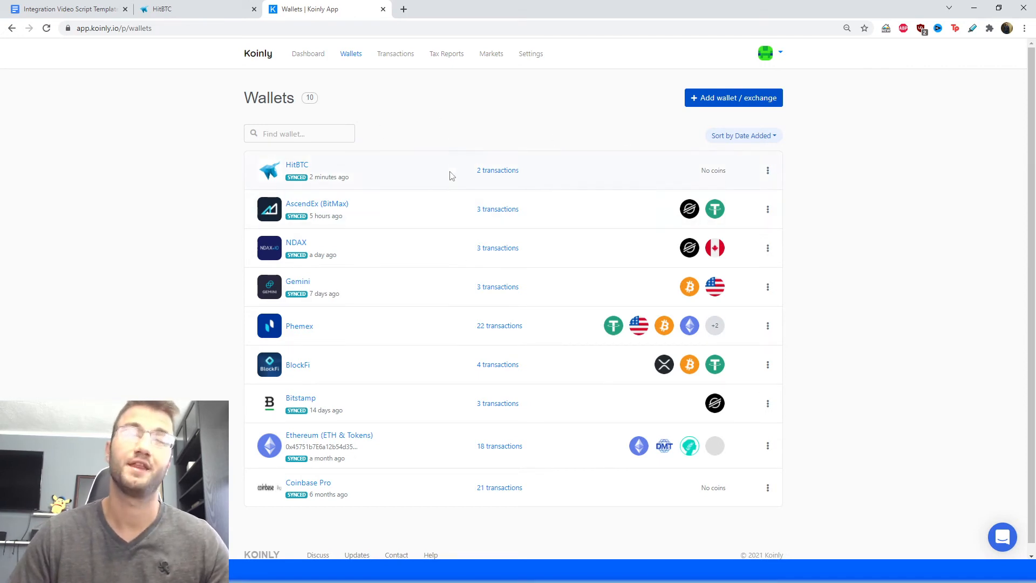
mouse_move(446, 59)
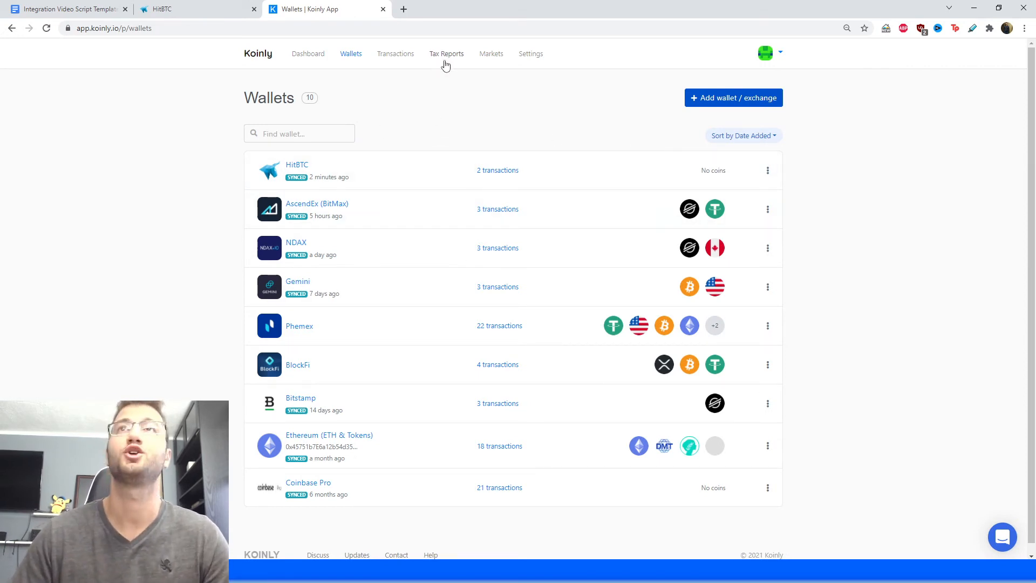
left_click(447, 53)
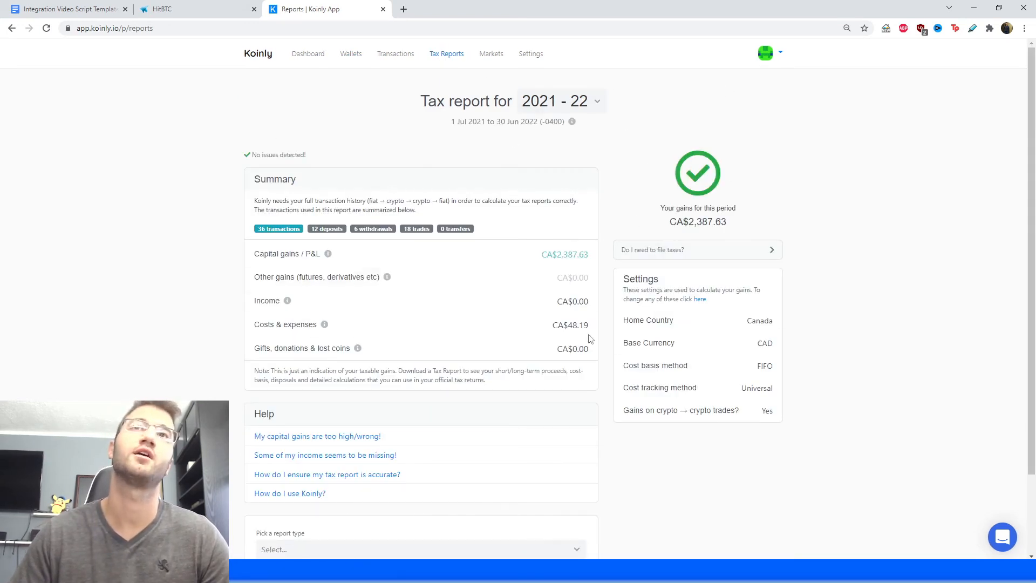
Scroll down the 2021-22 tax report and open the 'Pick a report type' dropdown
scroll("down", 3)
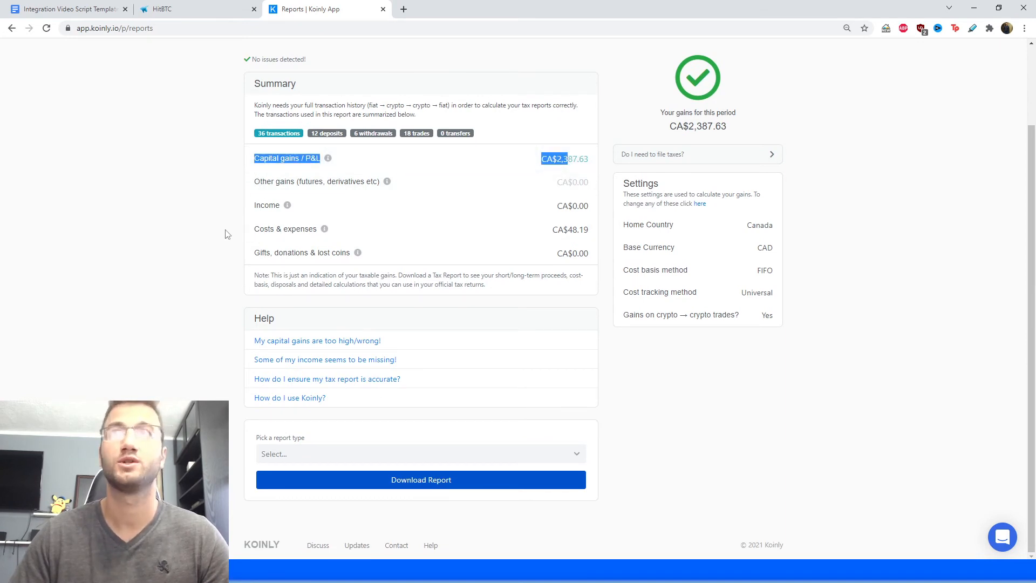
mouse_move(213, 208)
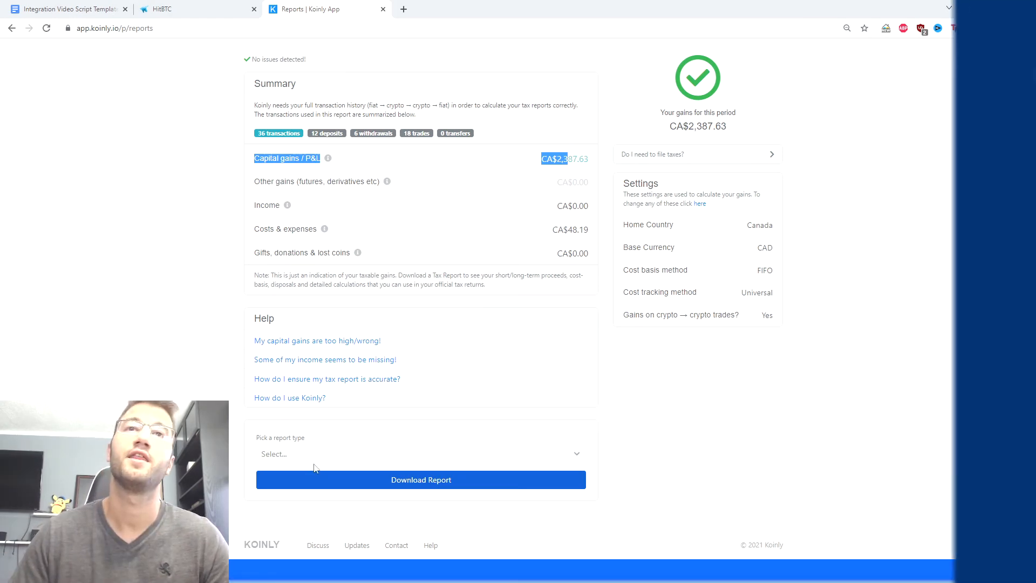
left_click(406, 453)
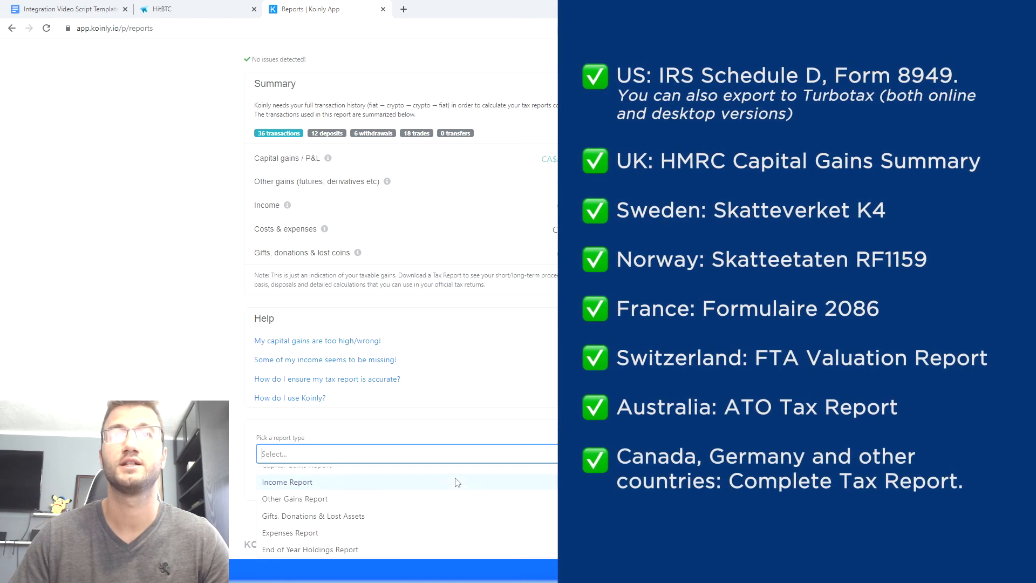
Reopen the report type list to review the Schedule 3, Complete Tax Report and Capital Gains options
scroll("up", 3)
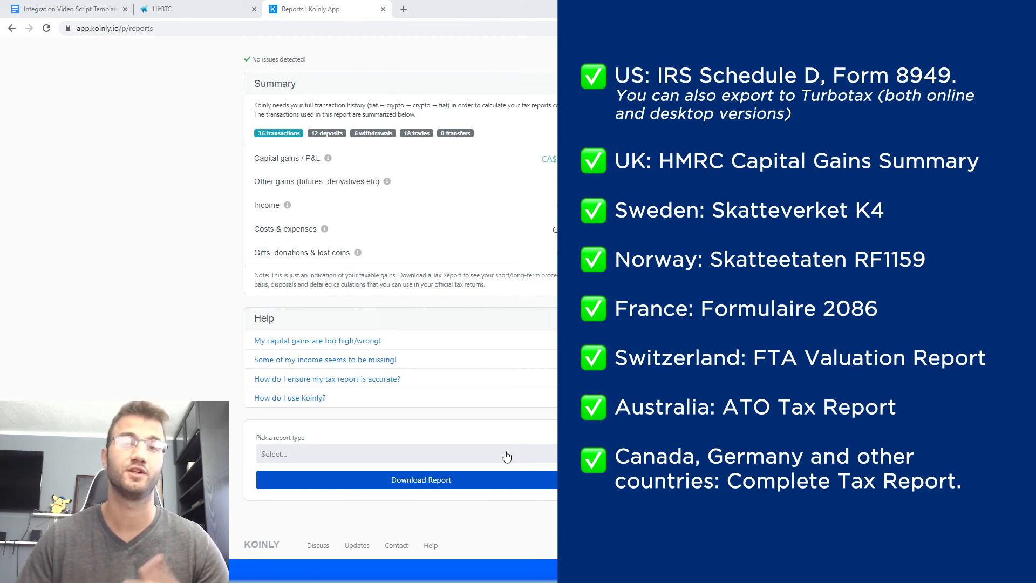
left_click(404, 454)
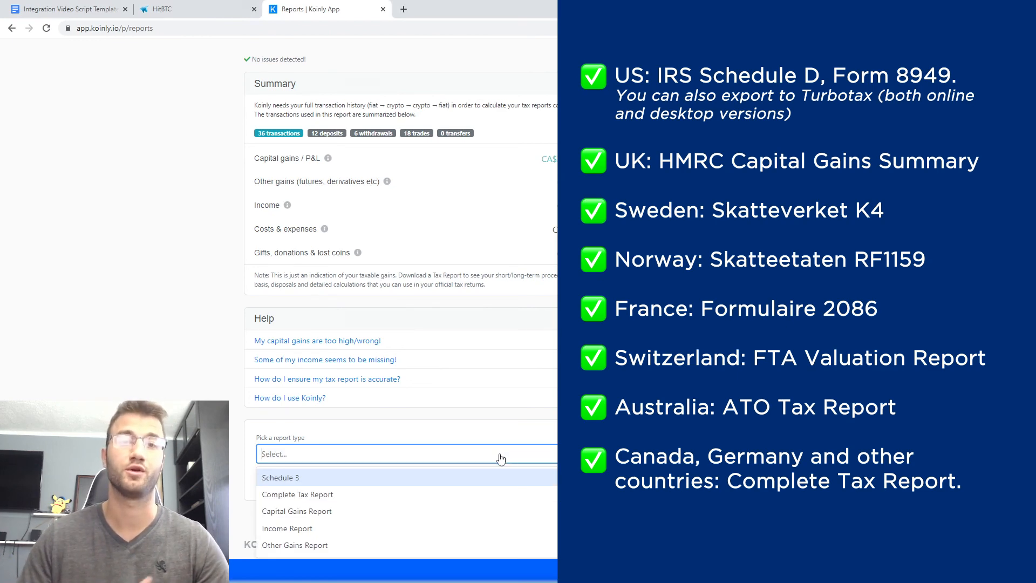
mouse_move(495, 451)
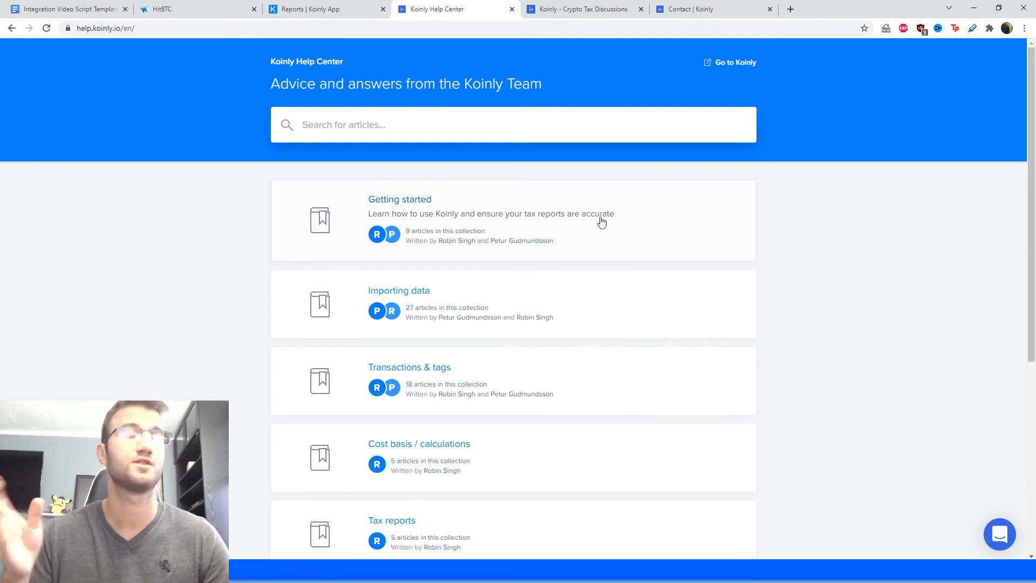
mouse_move(333, 292)
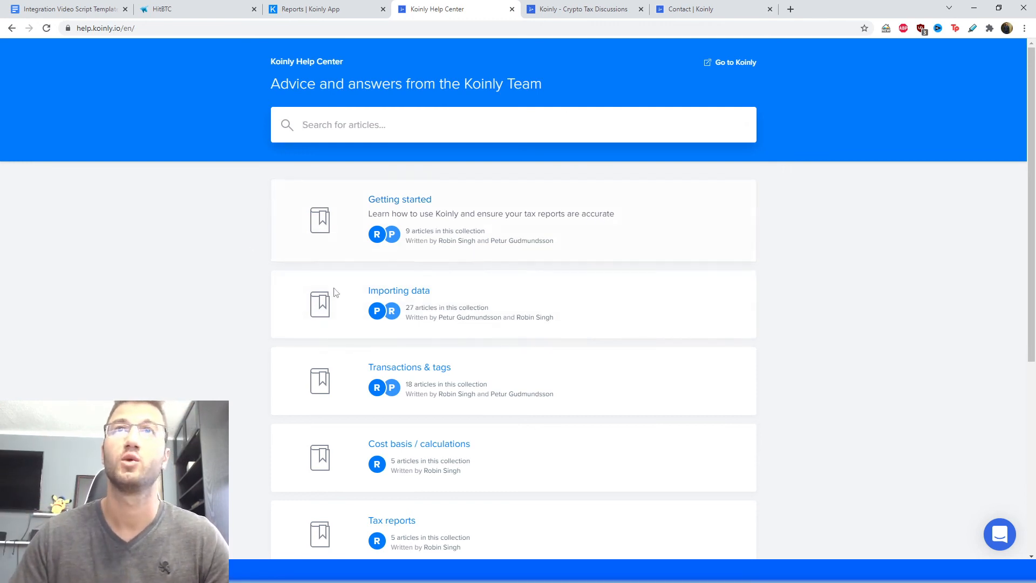
Browse the Help Center collections and the Discuss forum, ending on the Contact Koinly page
scroll("down", 3)
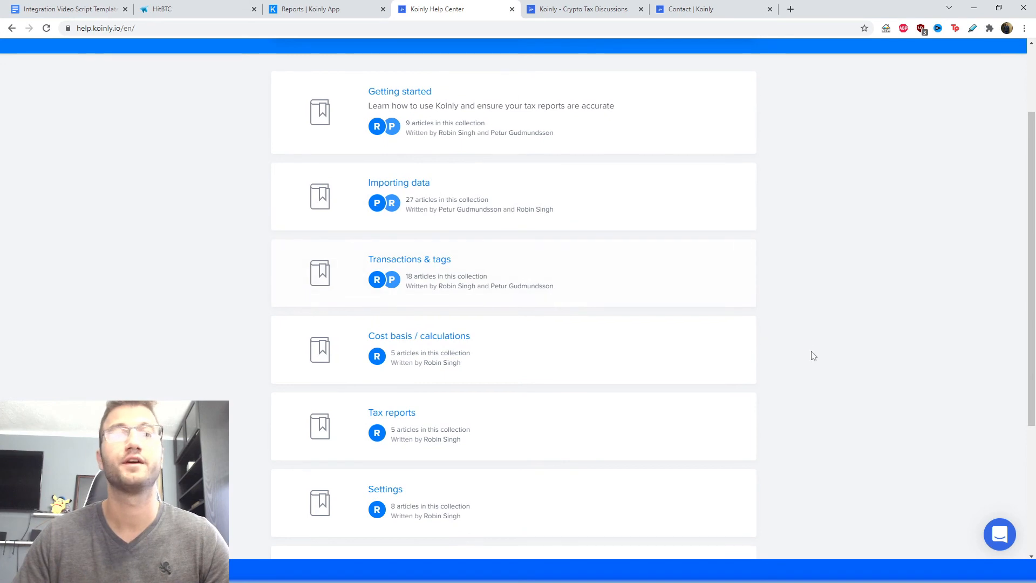
mouse_move(500, 235)
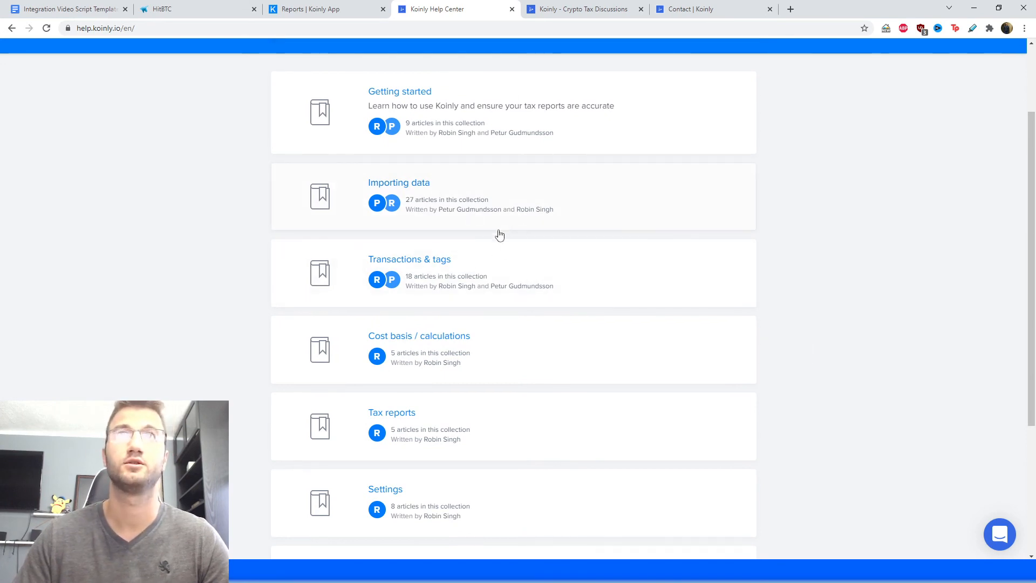
left_click(584, 9)
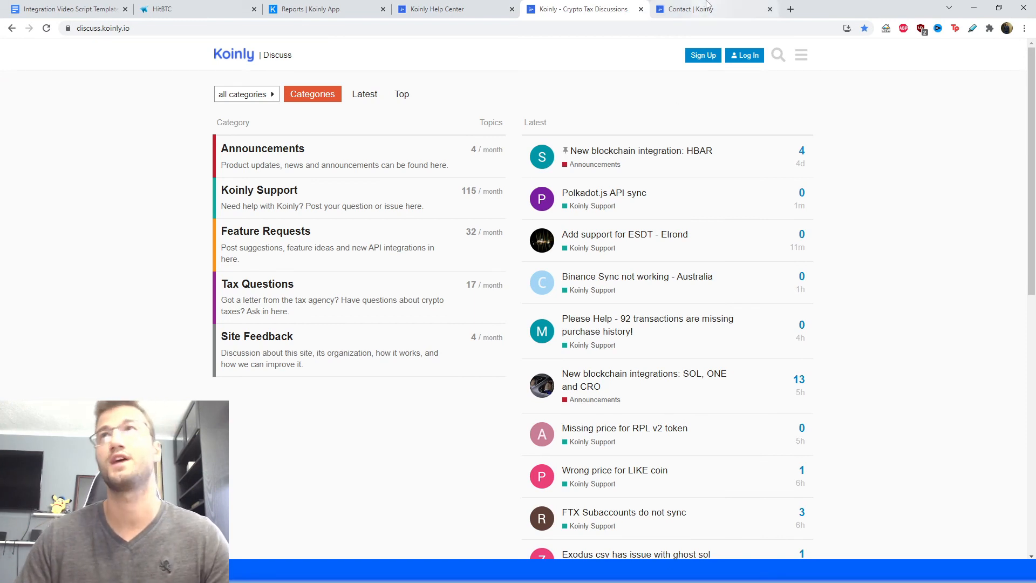
left_click(707, 9)
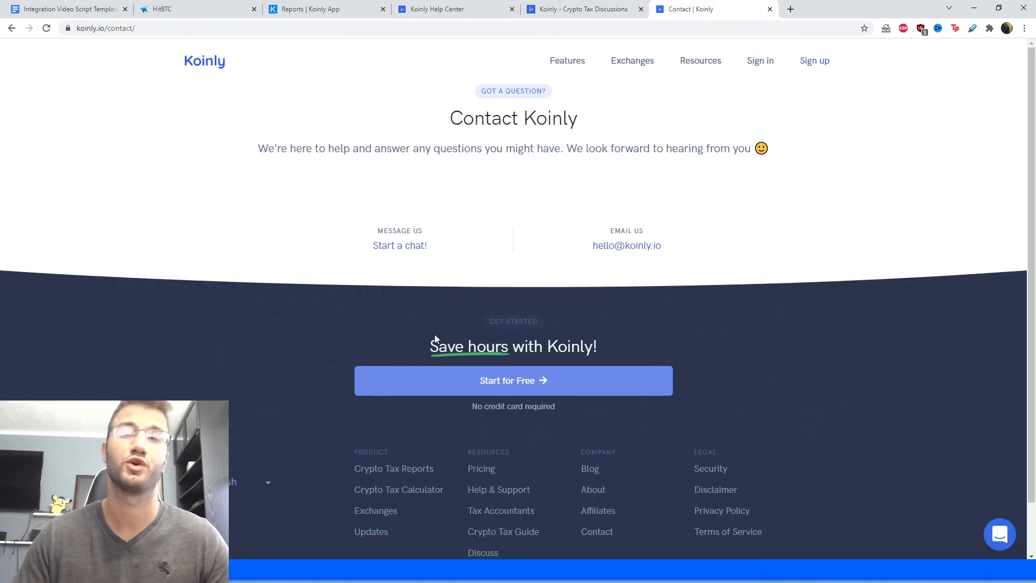